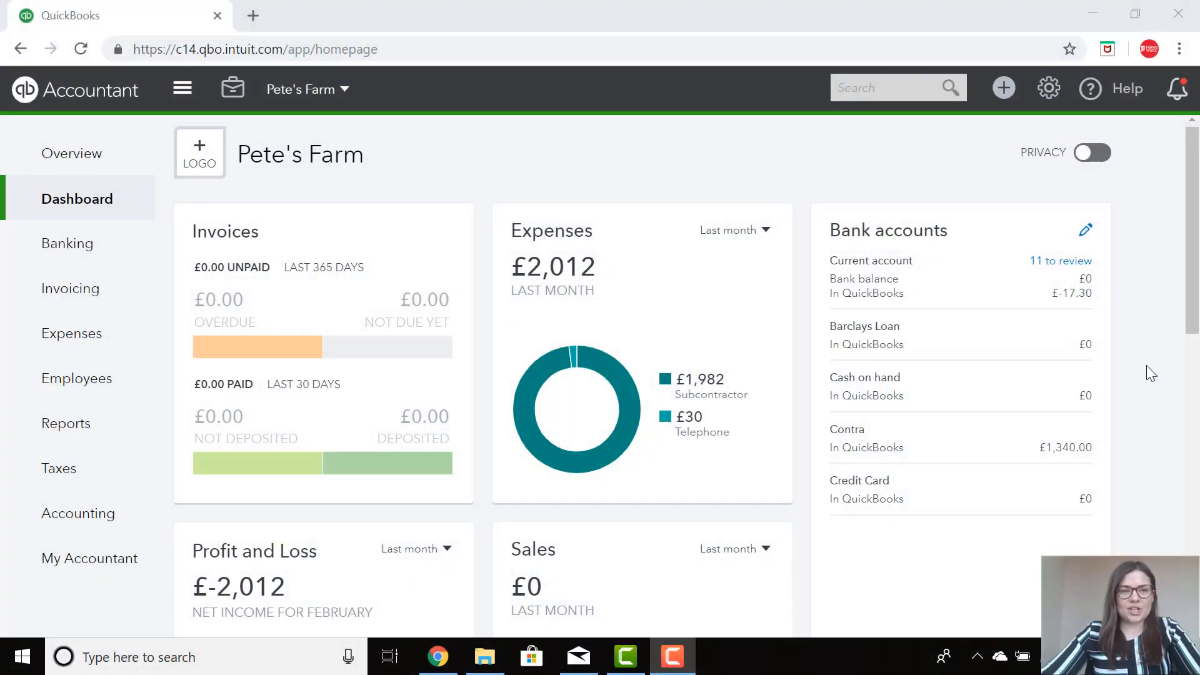
{"action": "mouse_move", "coordinate": [1145, 357]}
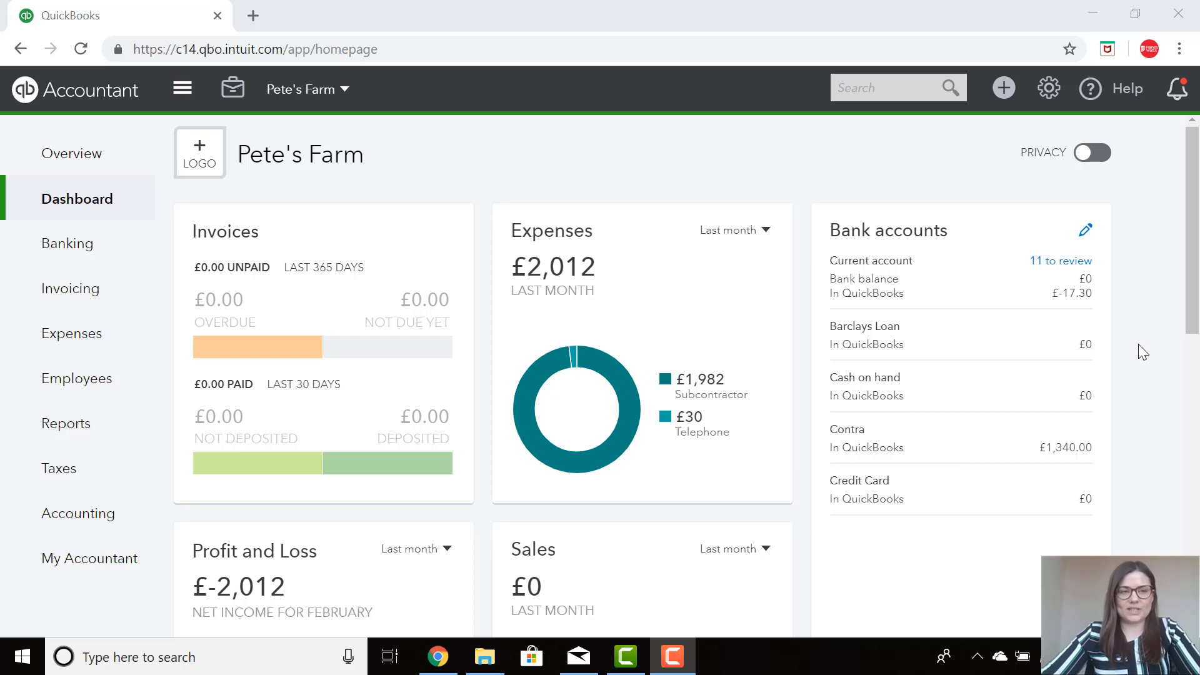
{"action": "mouse_move", "coordinate": [999, 275]}
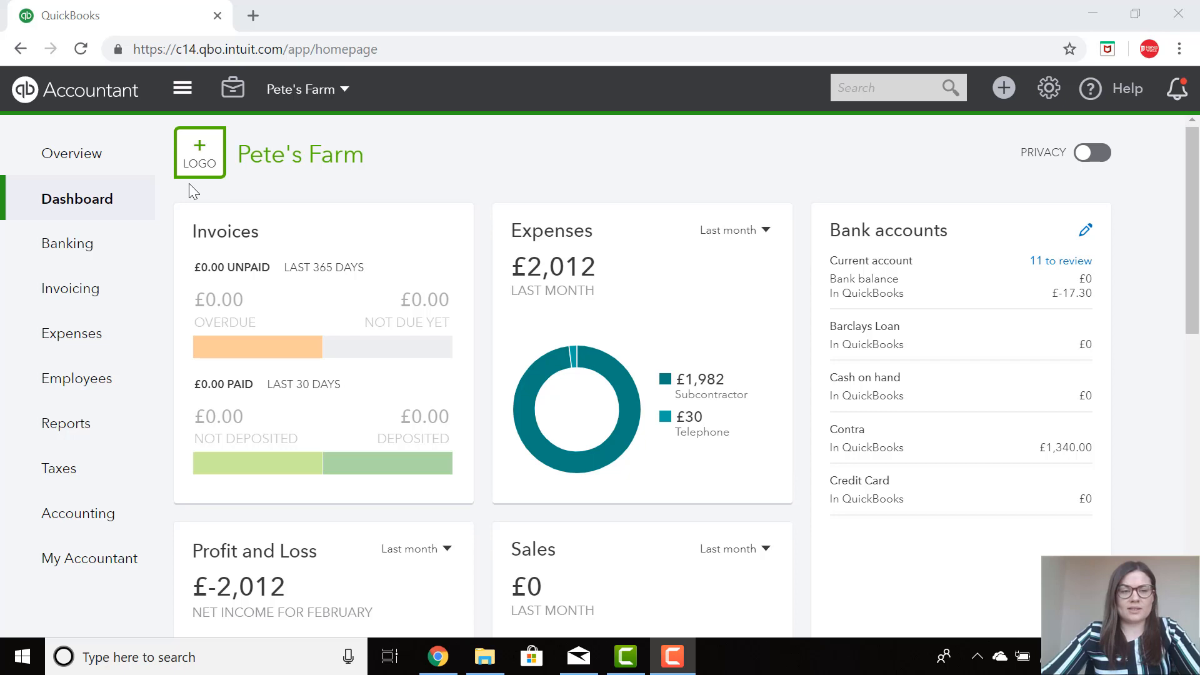
{"action": "mouse_move", "coordinate": [101, 262]}
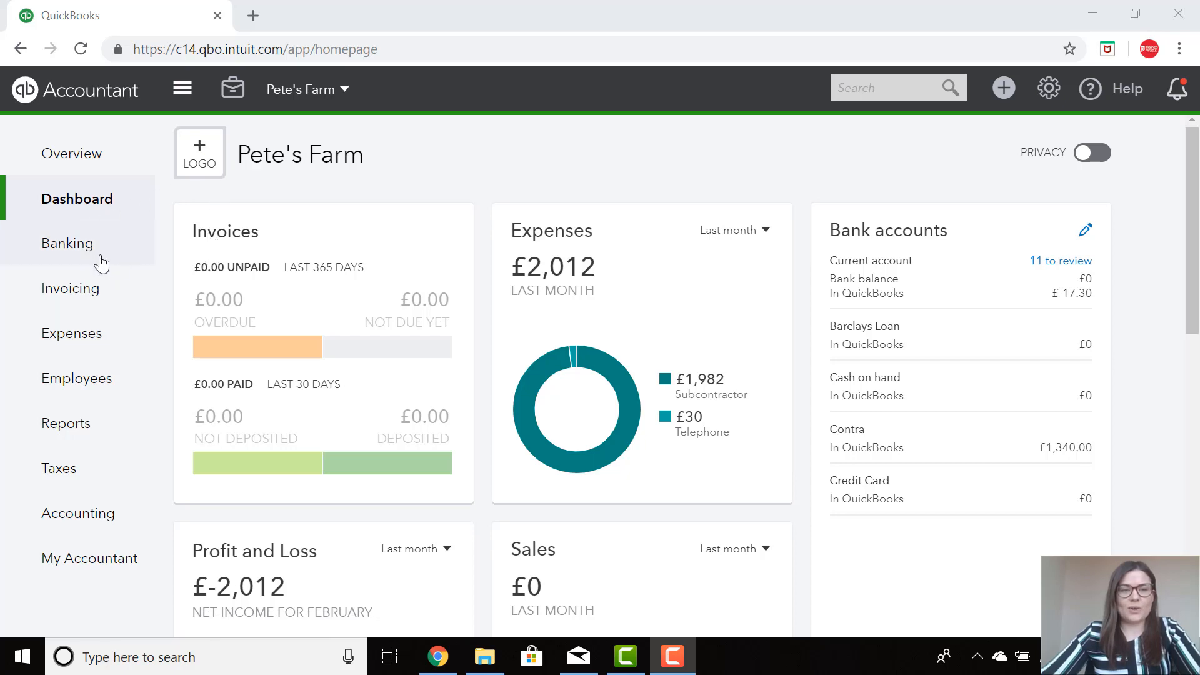
Go to Banking and bring the For Review list of 11 Current-account transactions into view
{"action": "left_click", "coordinate": [67, 243]}
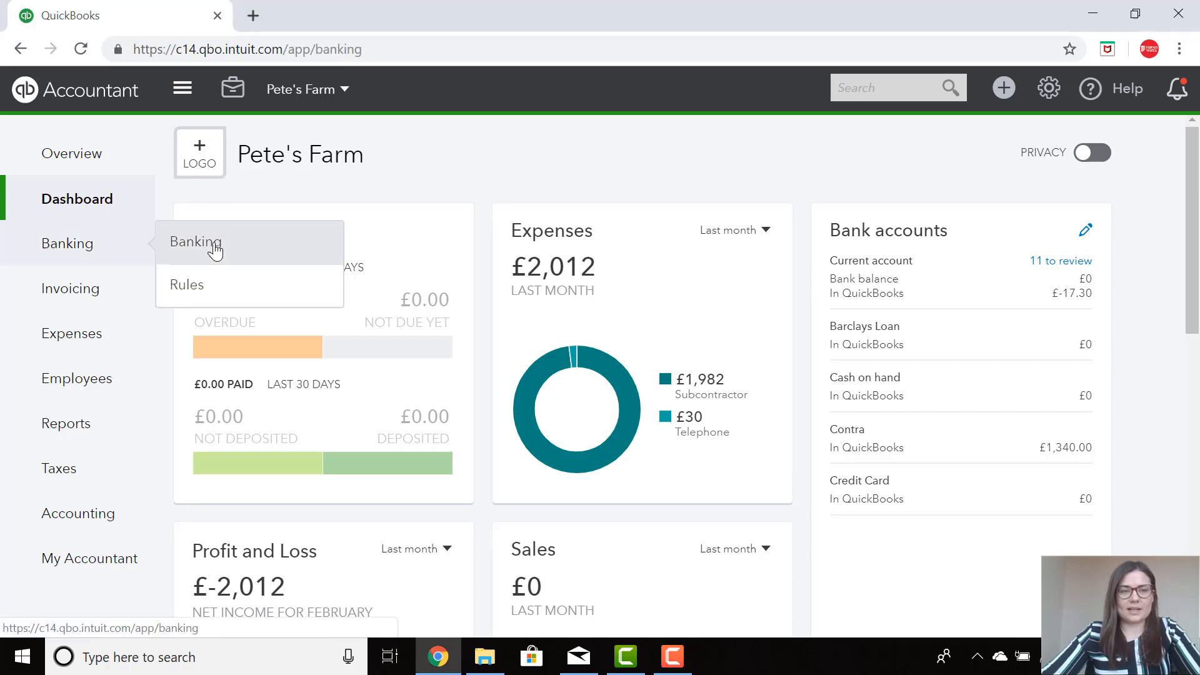
{"action": "left_click", "coordinate": [195, 242]}
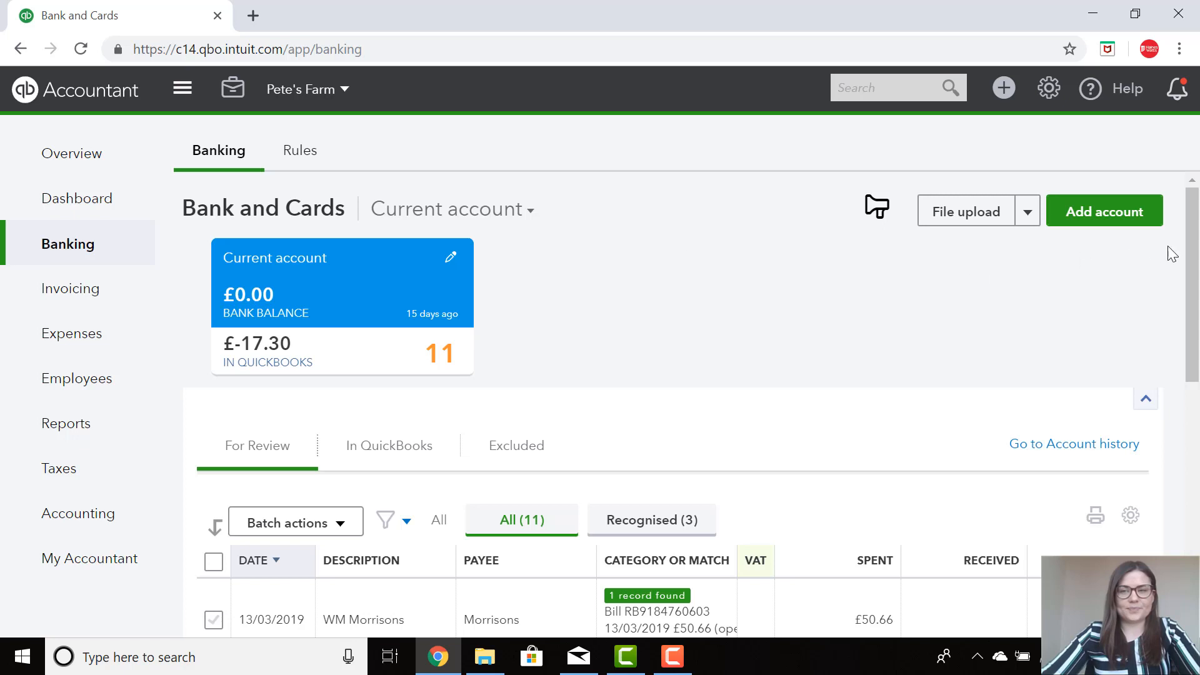
{"action": "scroll", "scroll_direction": "down", "scroll_amount": 3}
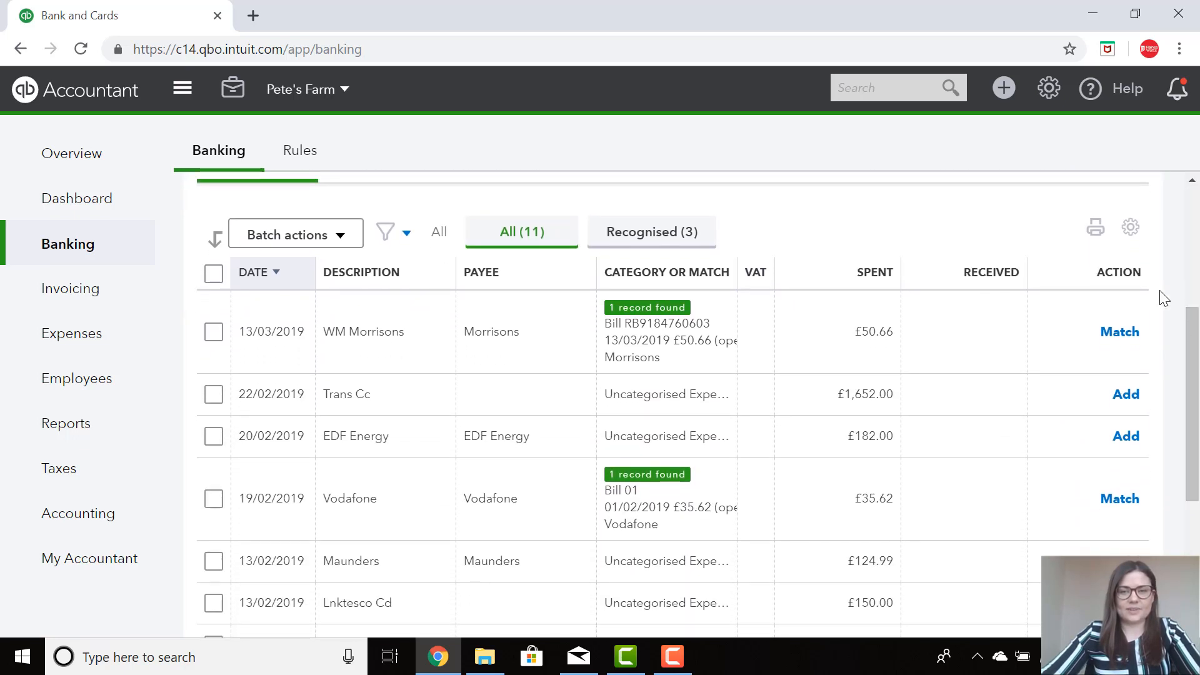
{"action": "mouse_move", "coordinate": [835, 223]}
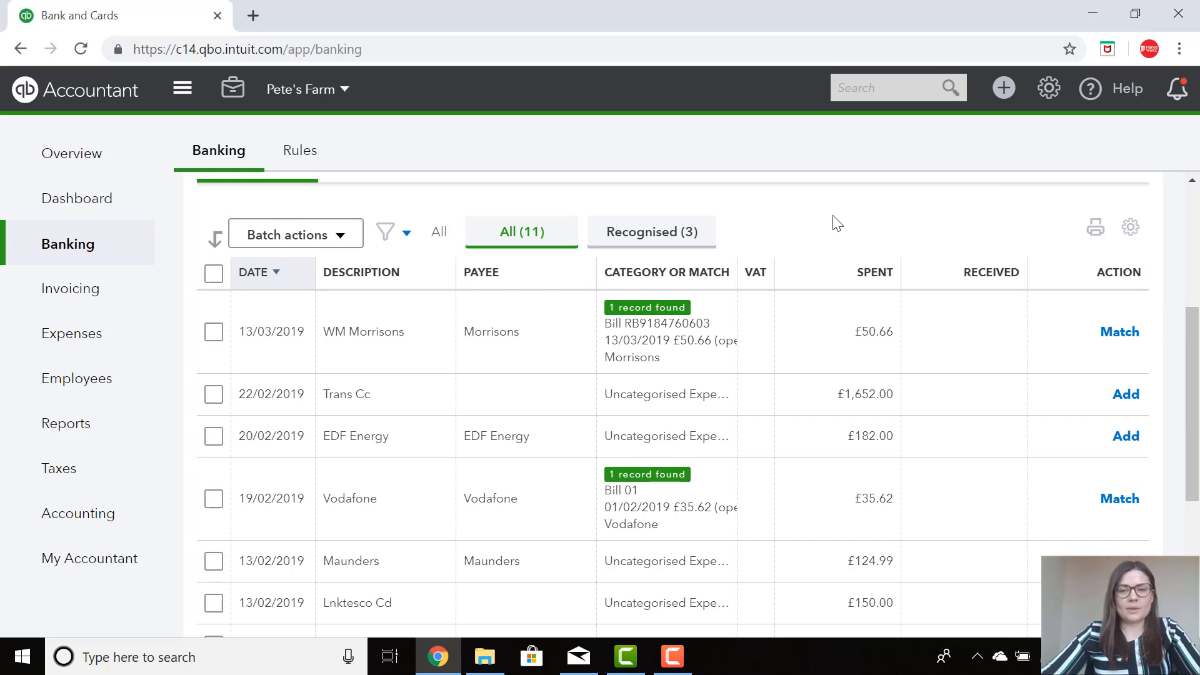
{"action": "mouse_move", "coordinate": [826, 225]}
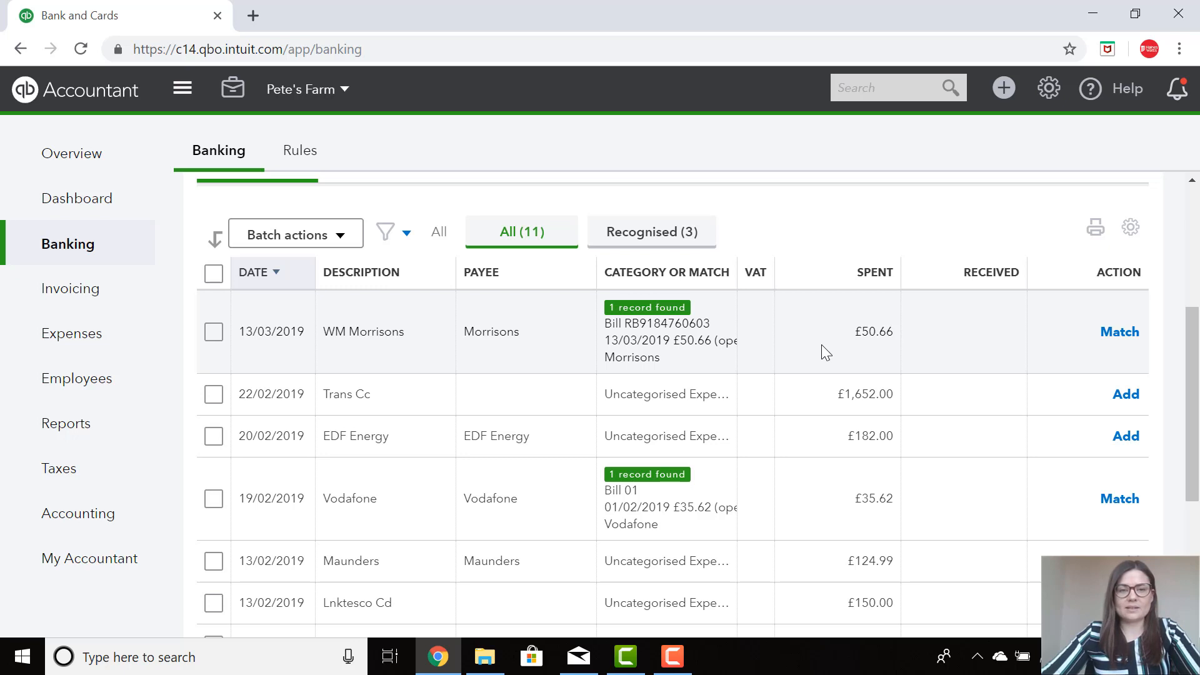
{"action": "mouse_move", "coordinate": [744, 321]}
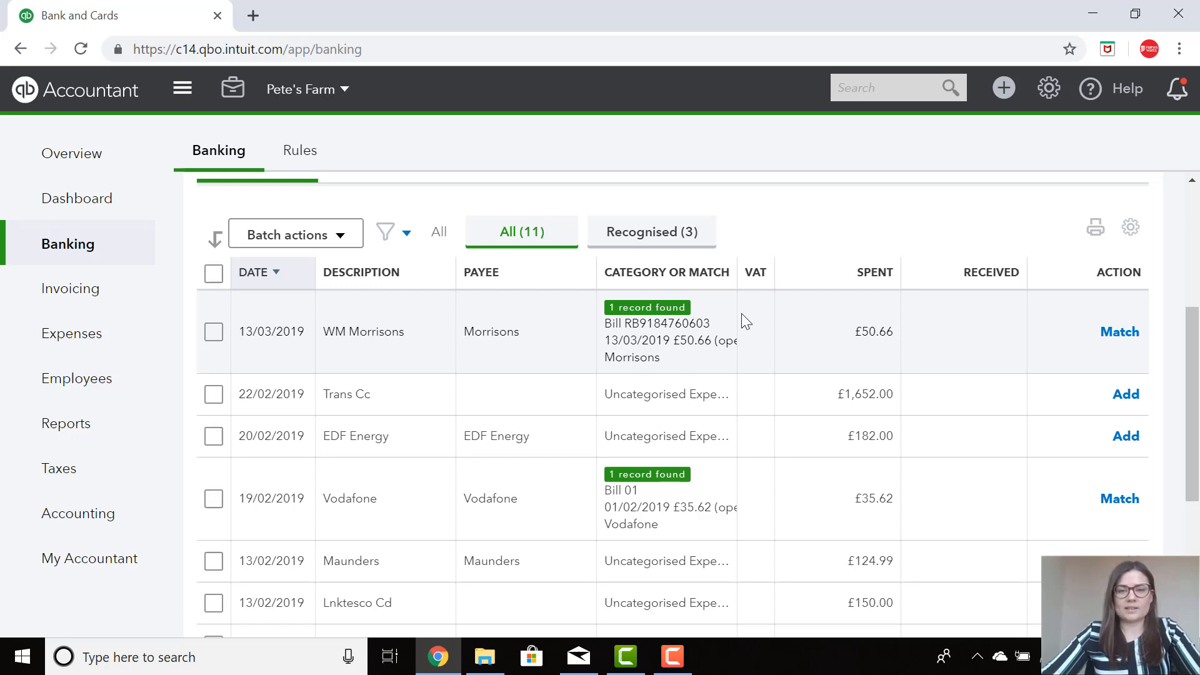
{"action": "mouse_move", "coordinate": [747, 339]}
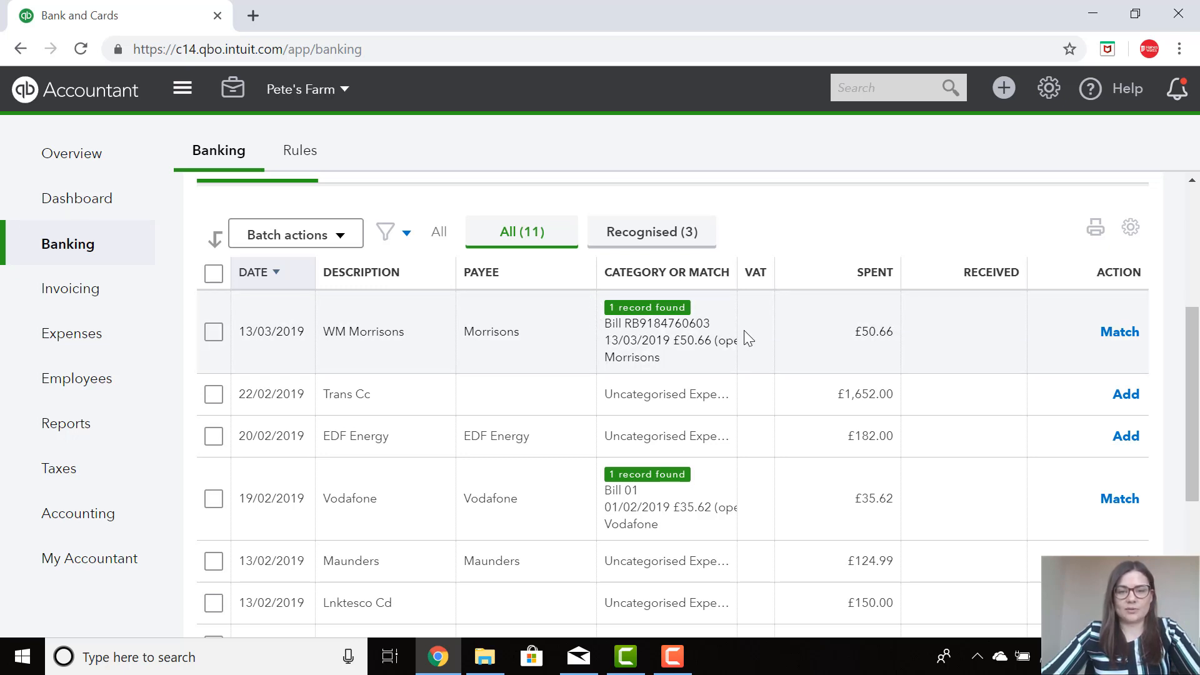
{"action": "mouse_move", "coordinate": [530, 366]}
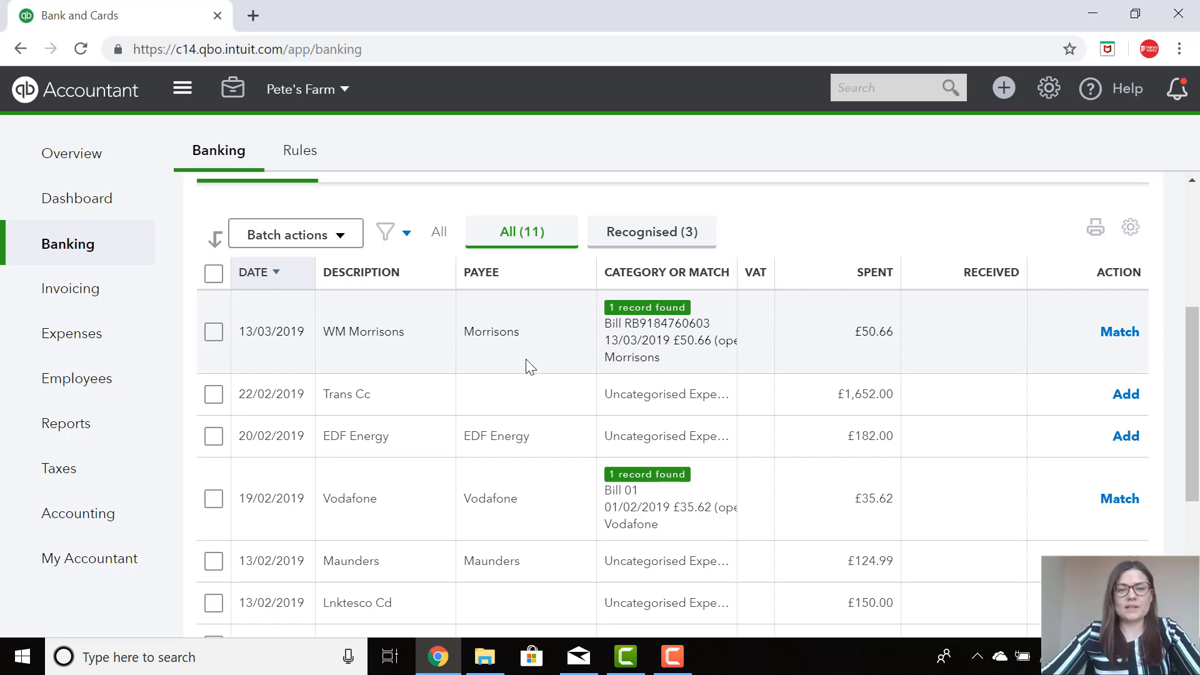
{"action": "mouse_move", "coordinate": [526, 347]}
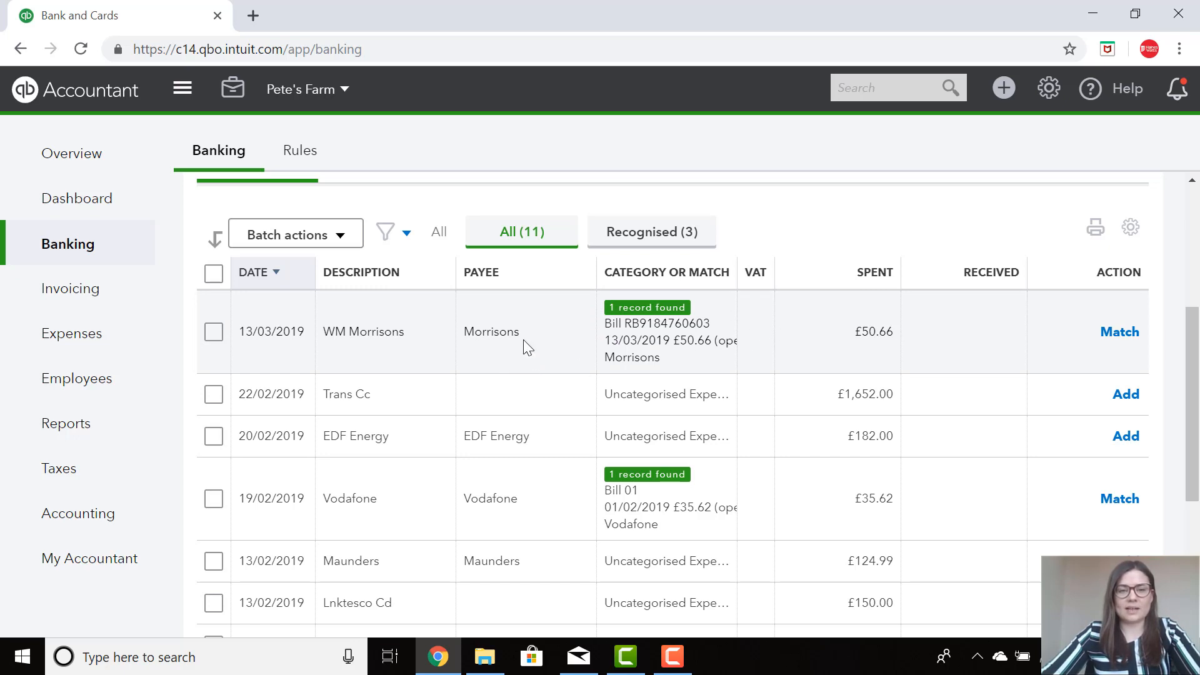
{"action": "mouse_move", "coordinate": [631, 340]}
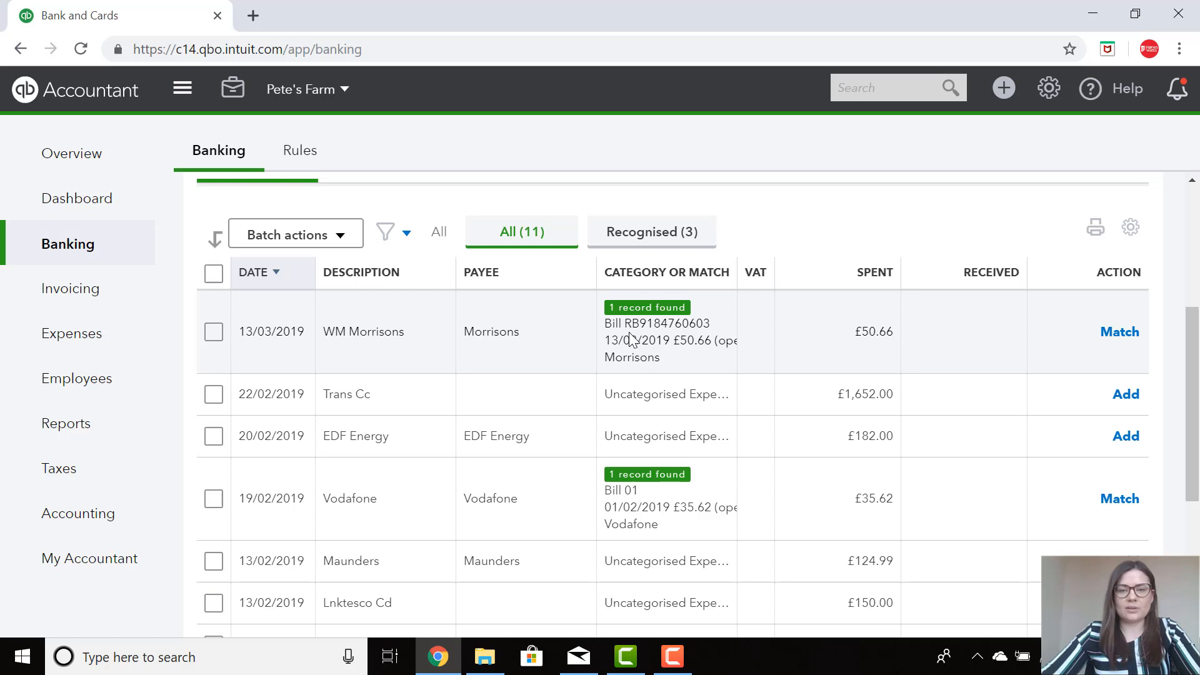
{"action": "mouse_move", "coordinate": [879, 345]}
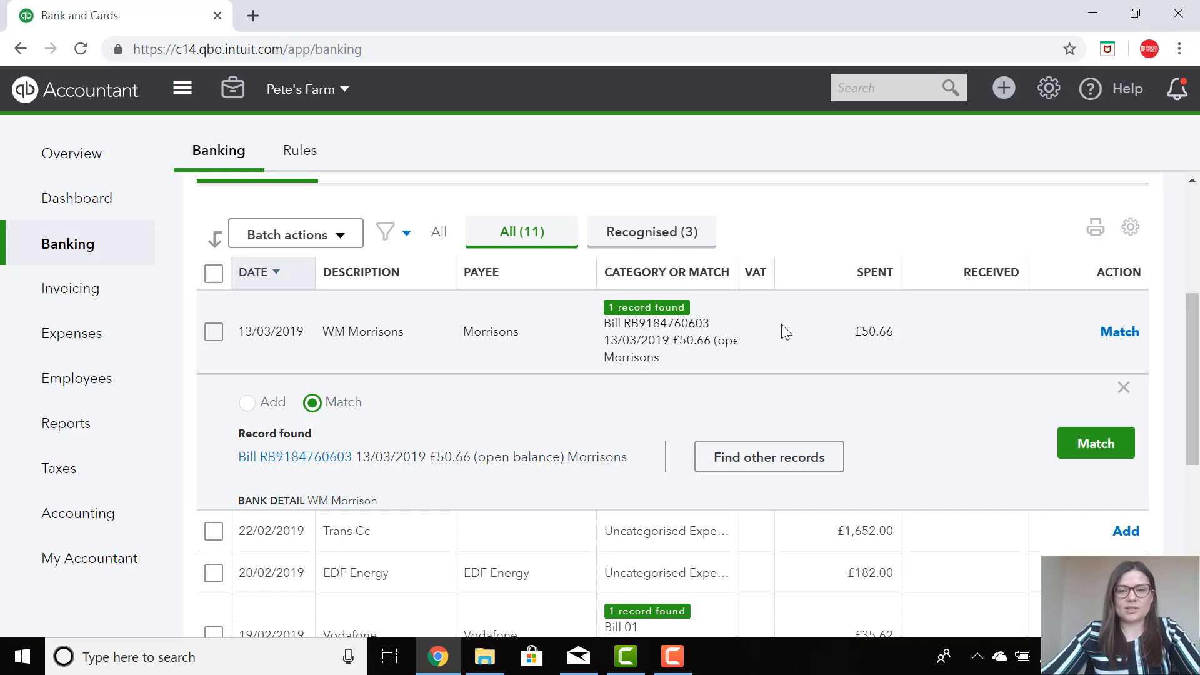
{"action": "mouse_move", "coordinate": [692, 446]}
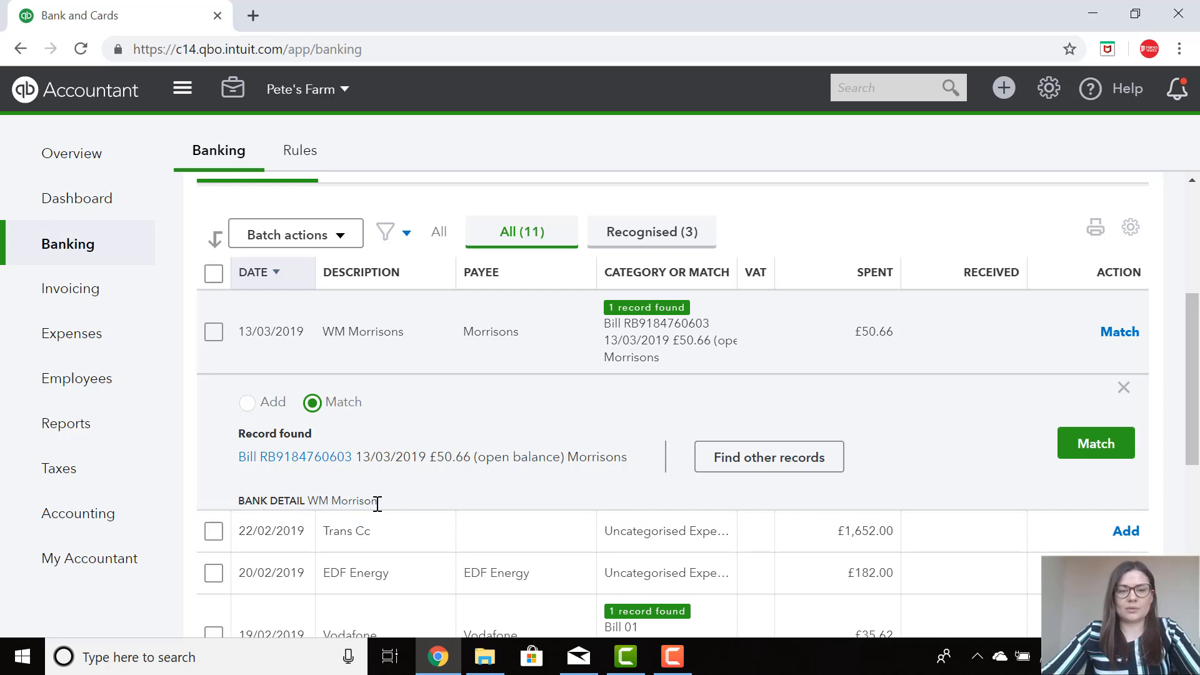
{"action": "mouse_move", "coordinate": [345, 471]}
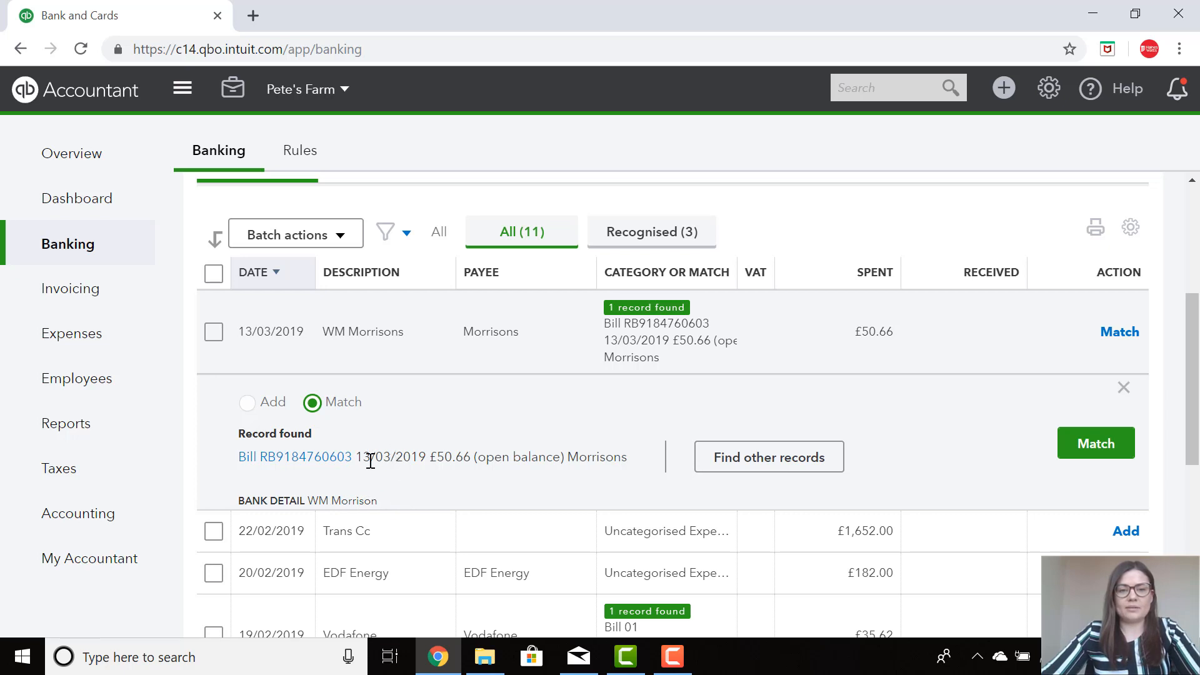
{"action": "mouse_move", "coordinate": [453, 409]}
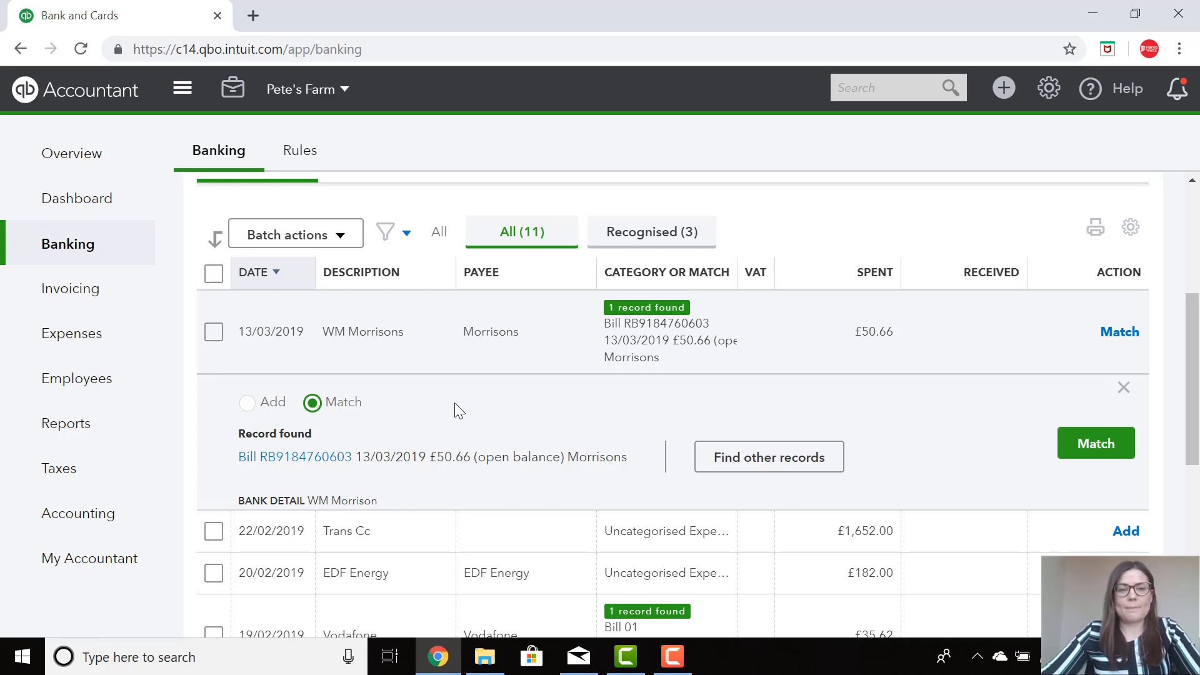
{"action": "mouse_move", "coordinate": [313, 351]}
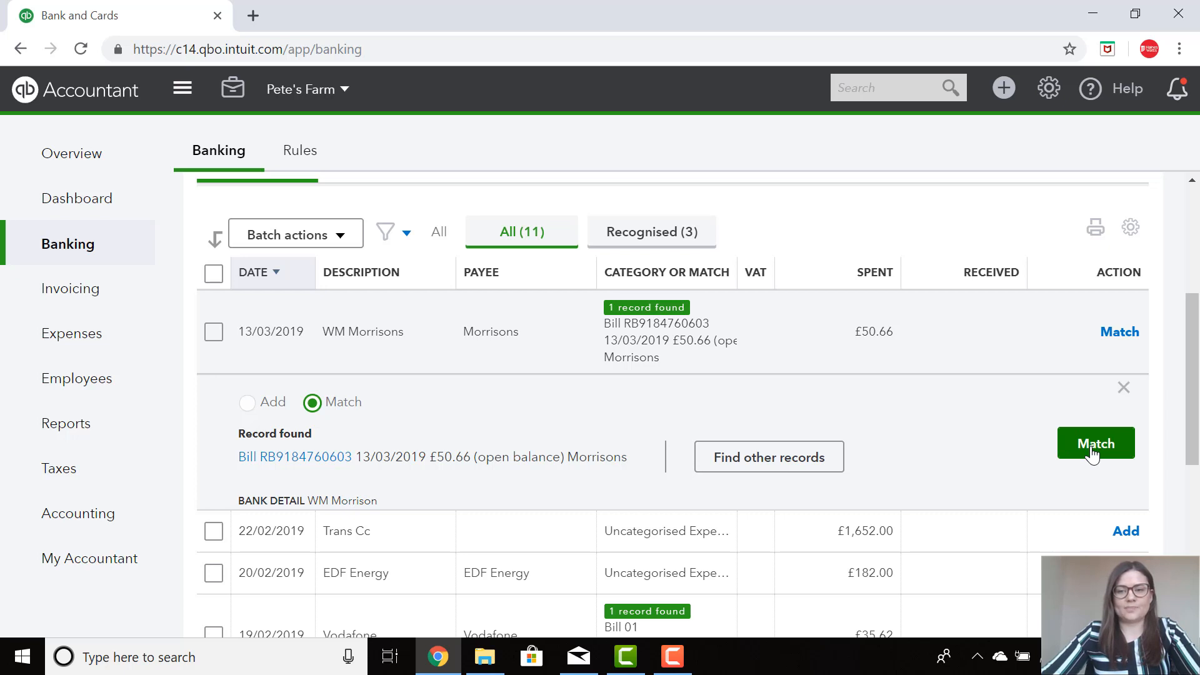
Accept the suggested match of the Morrisons payment to its open bill
{"action": "left_click", "coordinate": [1095, 443]}
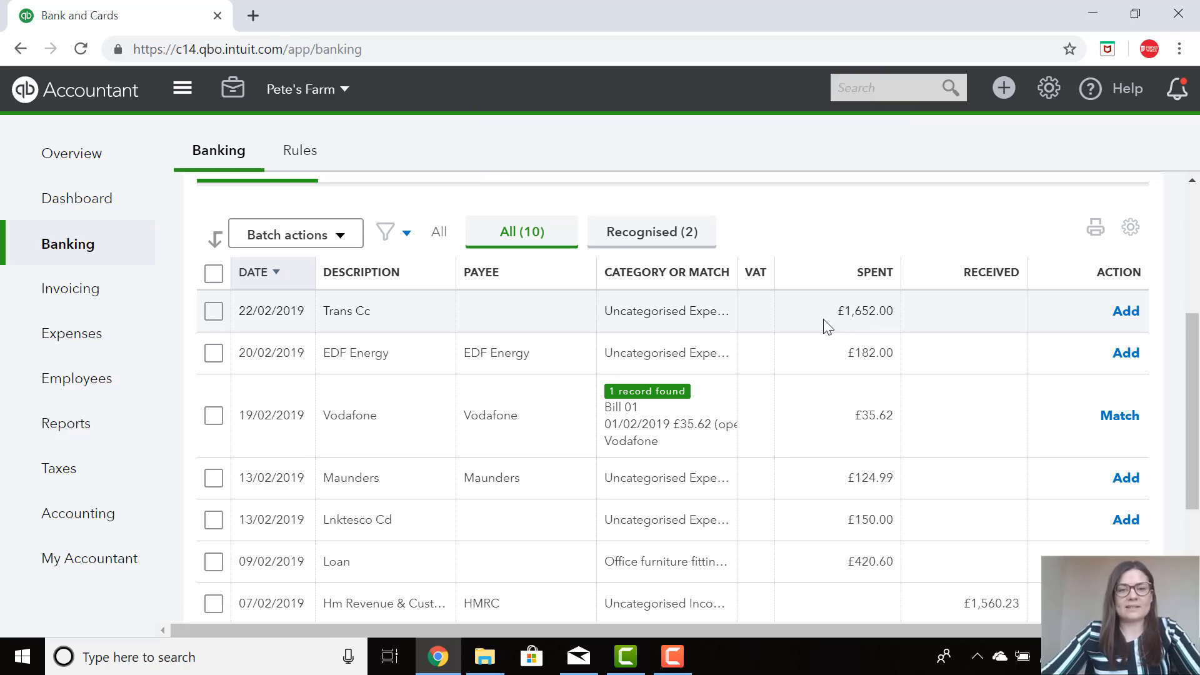
{"action": "mouse_move", "coordinate": [822, 327]}
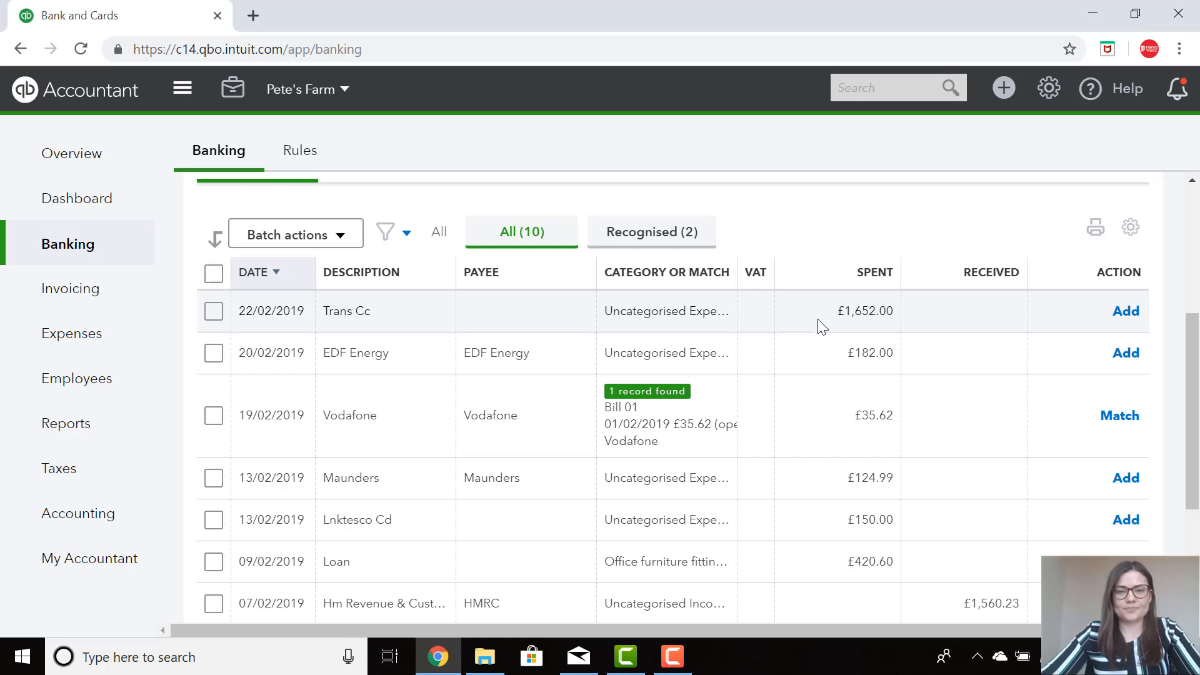
{"action": "mouse_move", "coordinate": [870, 317]}
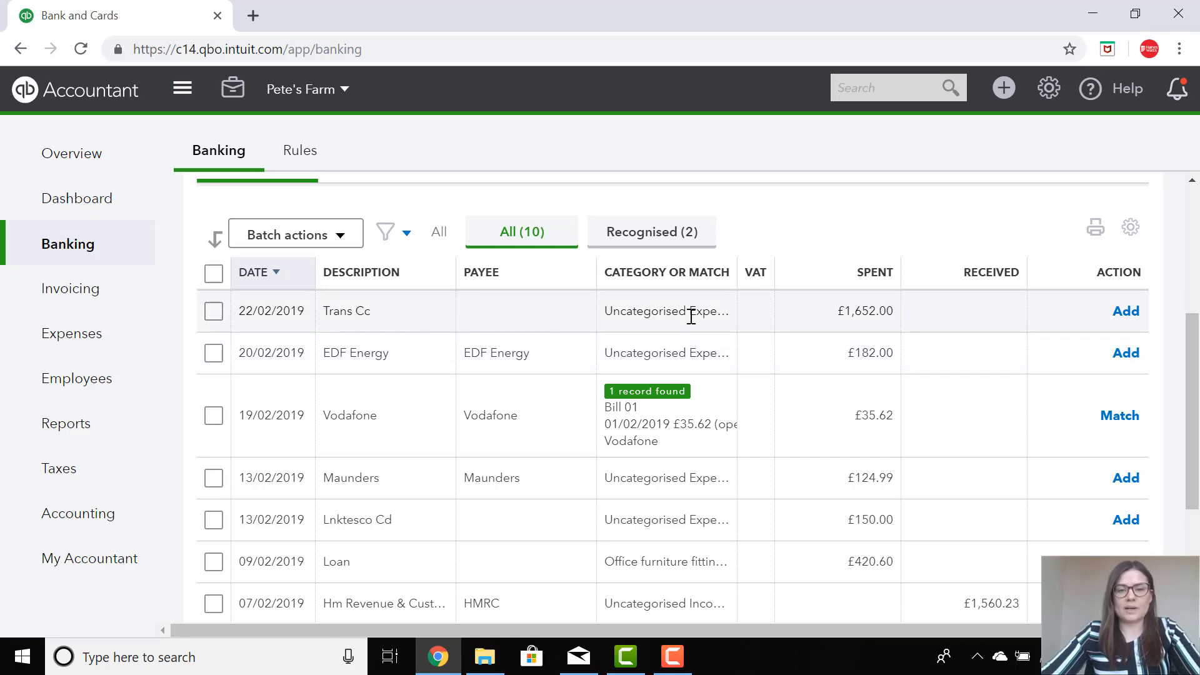
{"action": "mouse_move", "coordinate": [680, 316]}
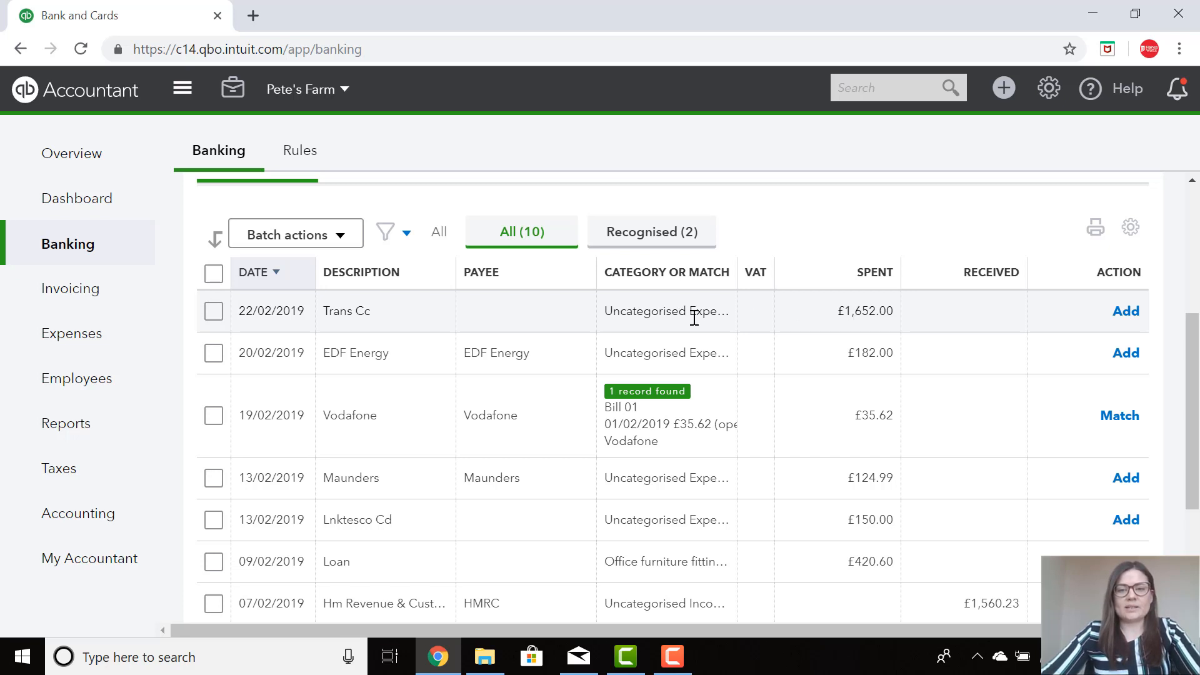
{"action": "mouse_move", "coordinate": [695, 313]}
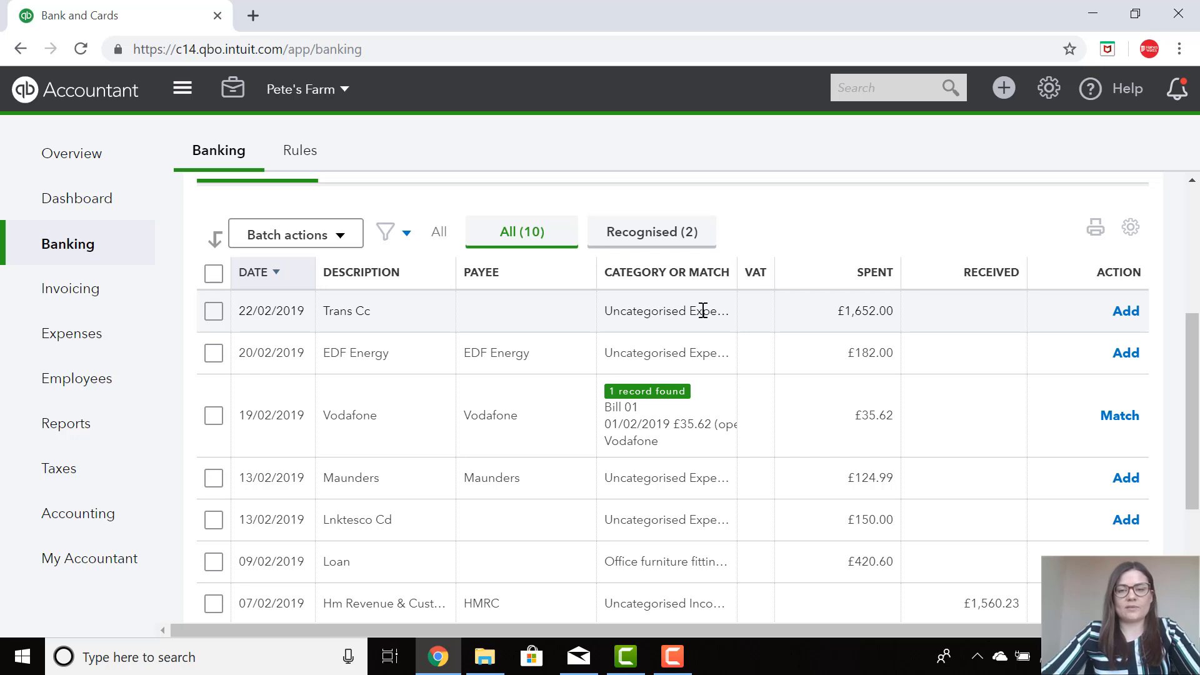
{"action": "mouse_move", "coordinate": [704, 313]}
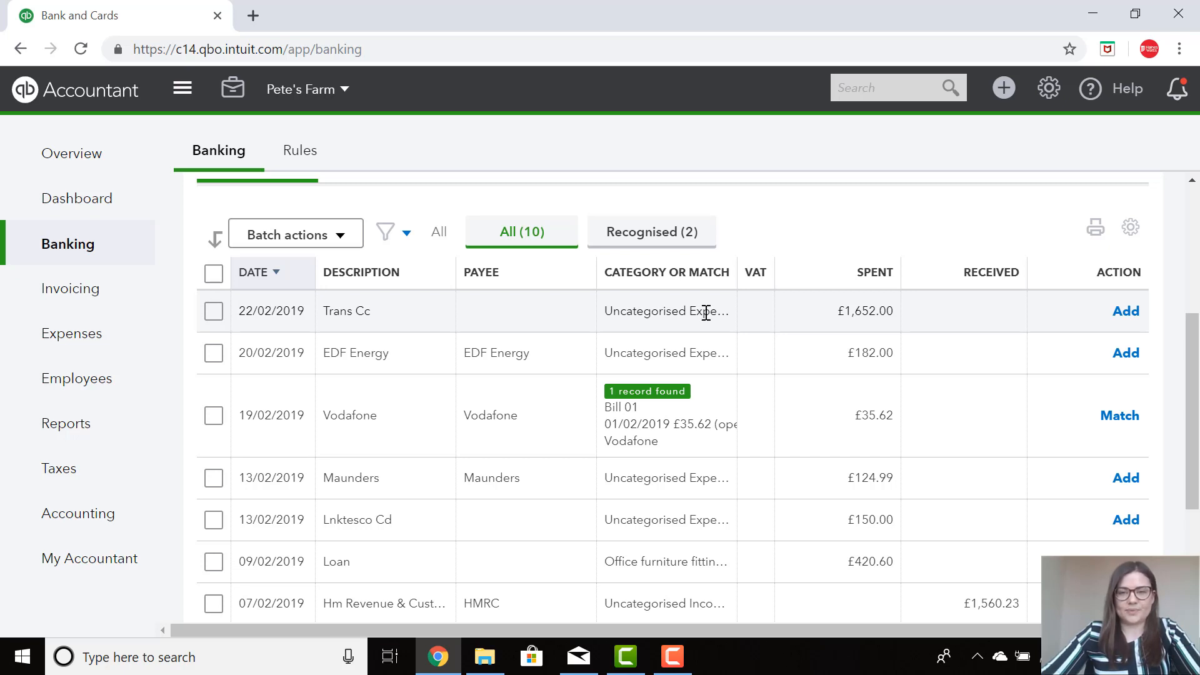
{"action": "mouse_move", "coordinate": [906, 322]}
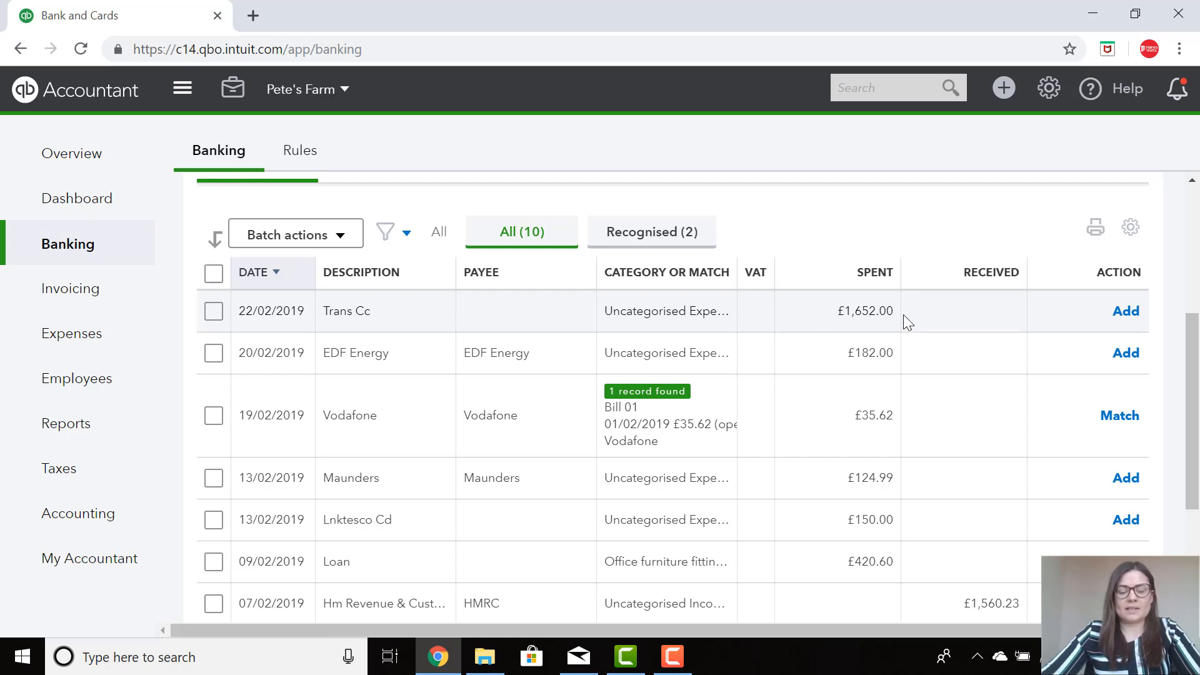
{"action": "mouse_move", "coordinate": [897, 329]}
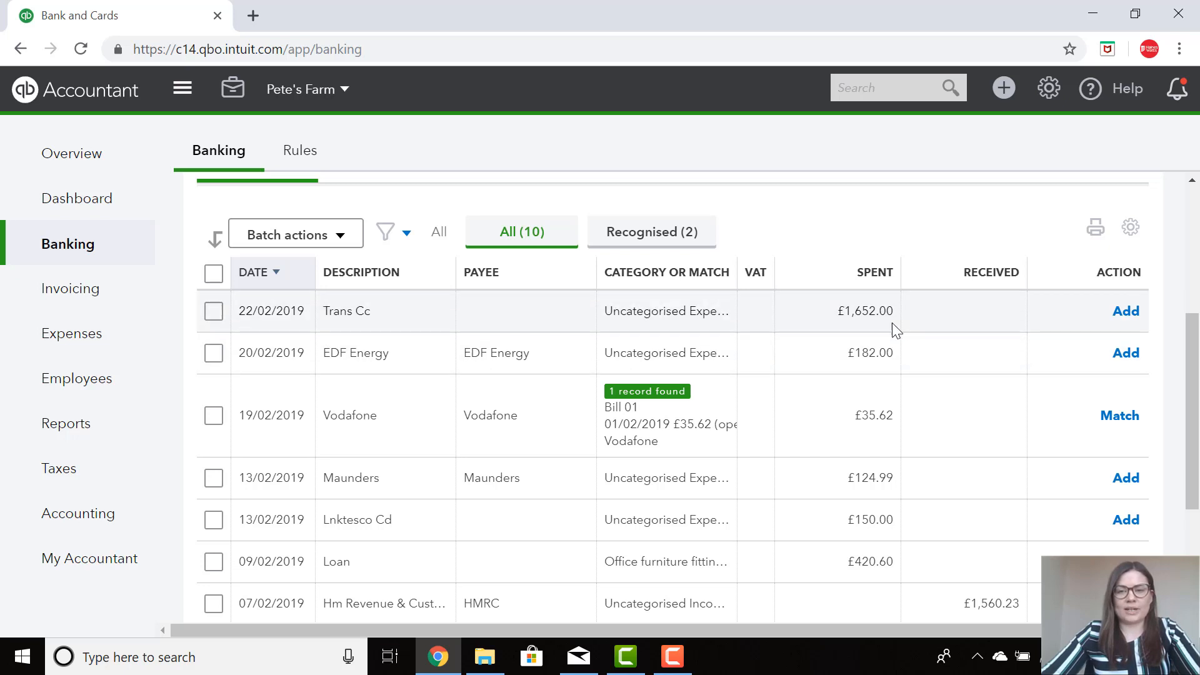
{"action": "mouse_move", "coordinate": [904, 330]}
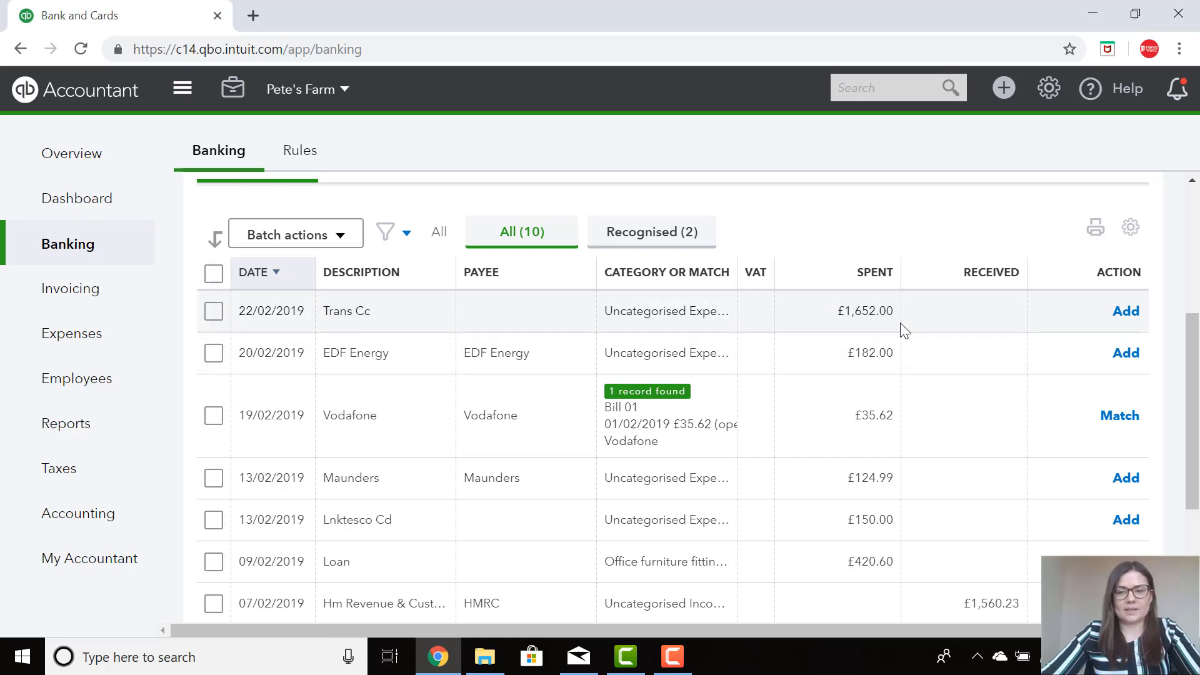
{"action": "mouse_move", "coordinate": [765, 331]}
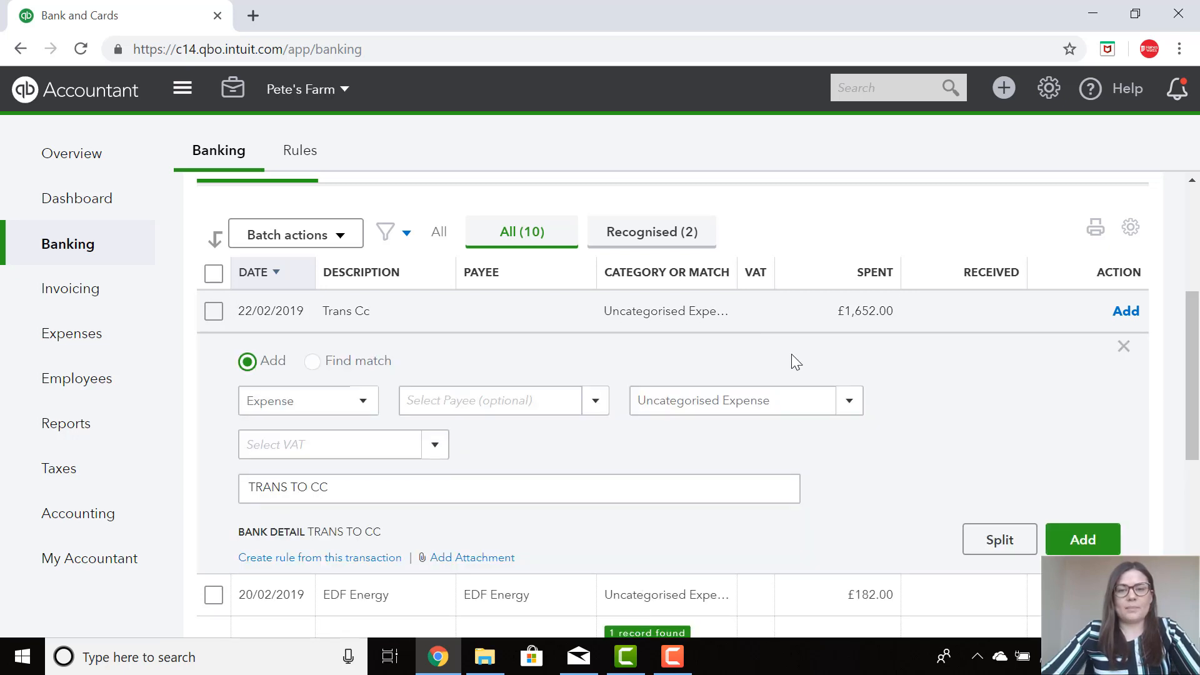
{"action": "left_click", "coordinate": [727, 400]}
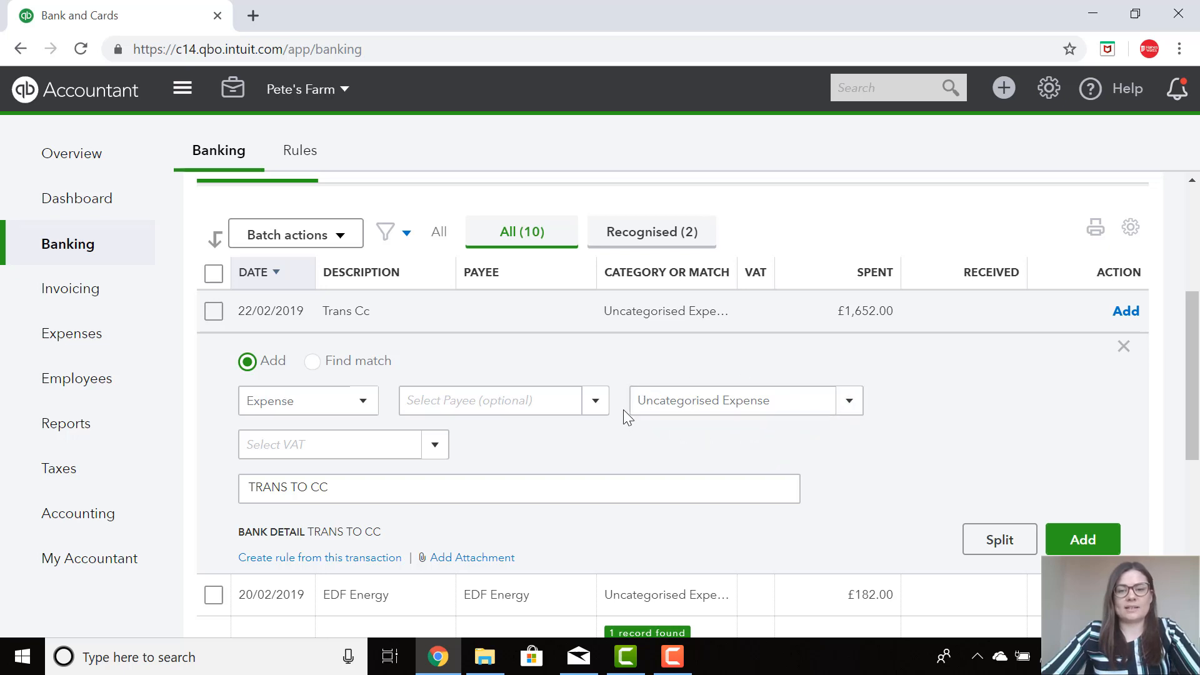
{"action": "mouse_move", "coordinate": [631, 437]}
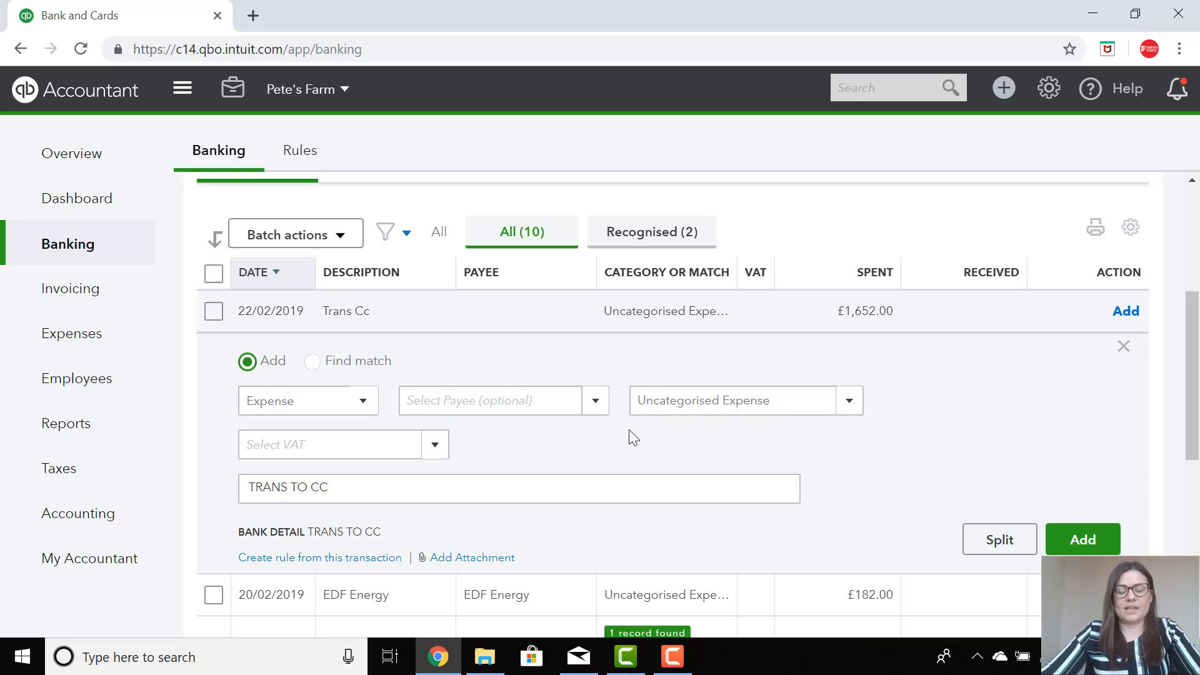
{"action": "mouse_move", "coordinate": [634, 364]}
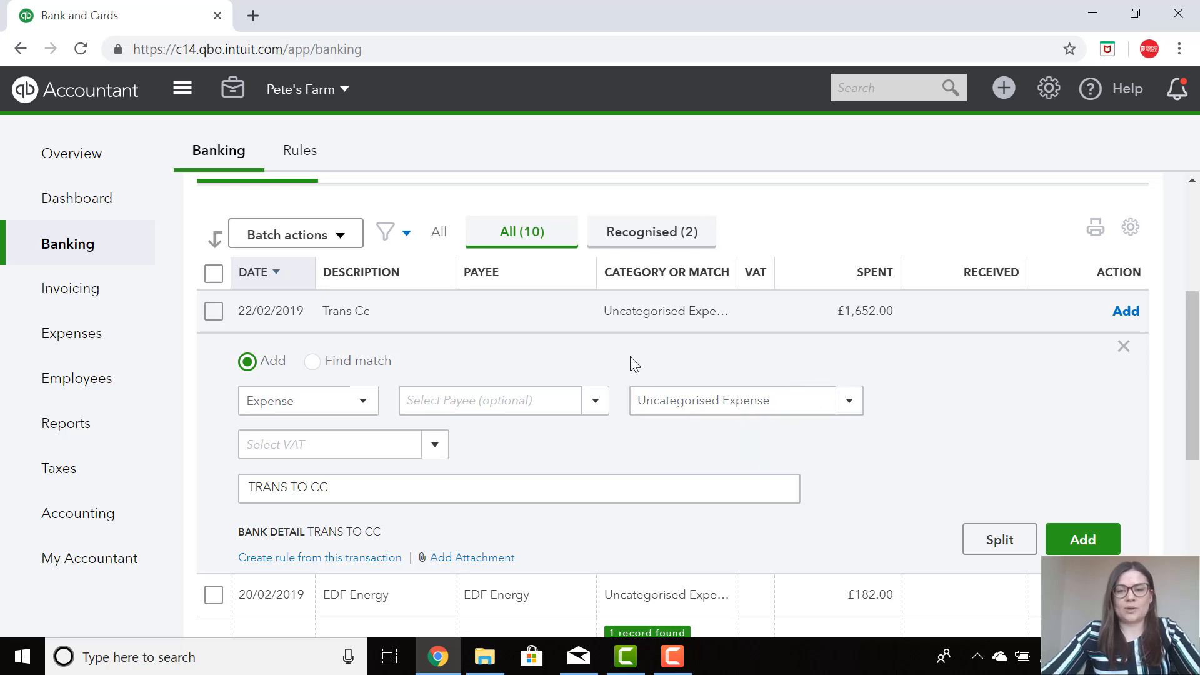
{"action": "mouse_move", "coordinate": [657, 367]}
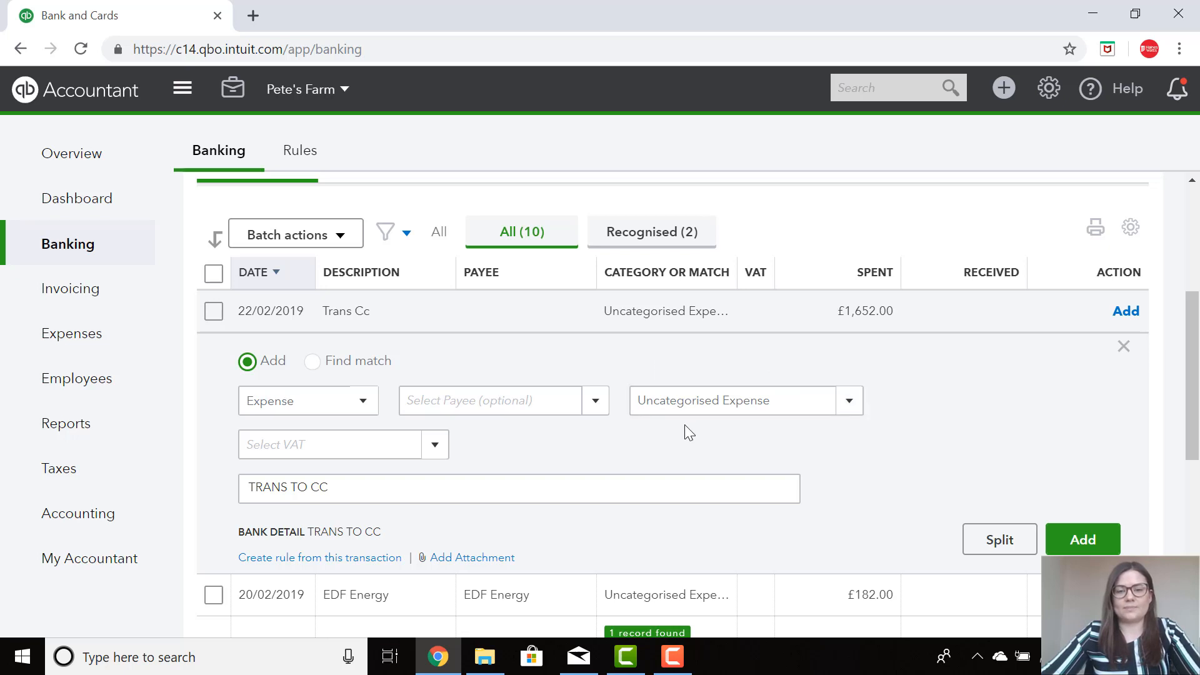
{"action": "mouse_move", "coordinate": [624, 378]}
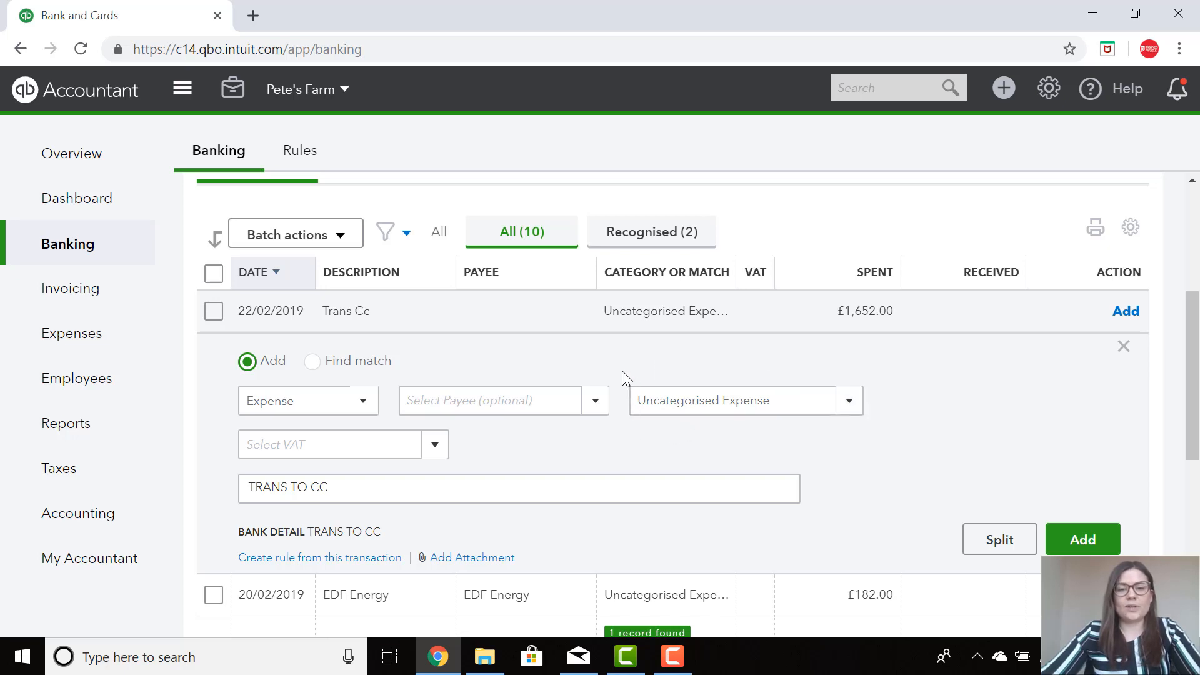
{"action": "mouse_move", "coordinate": [554, 361]}
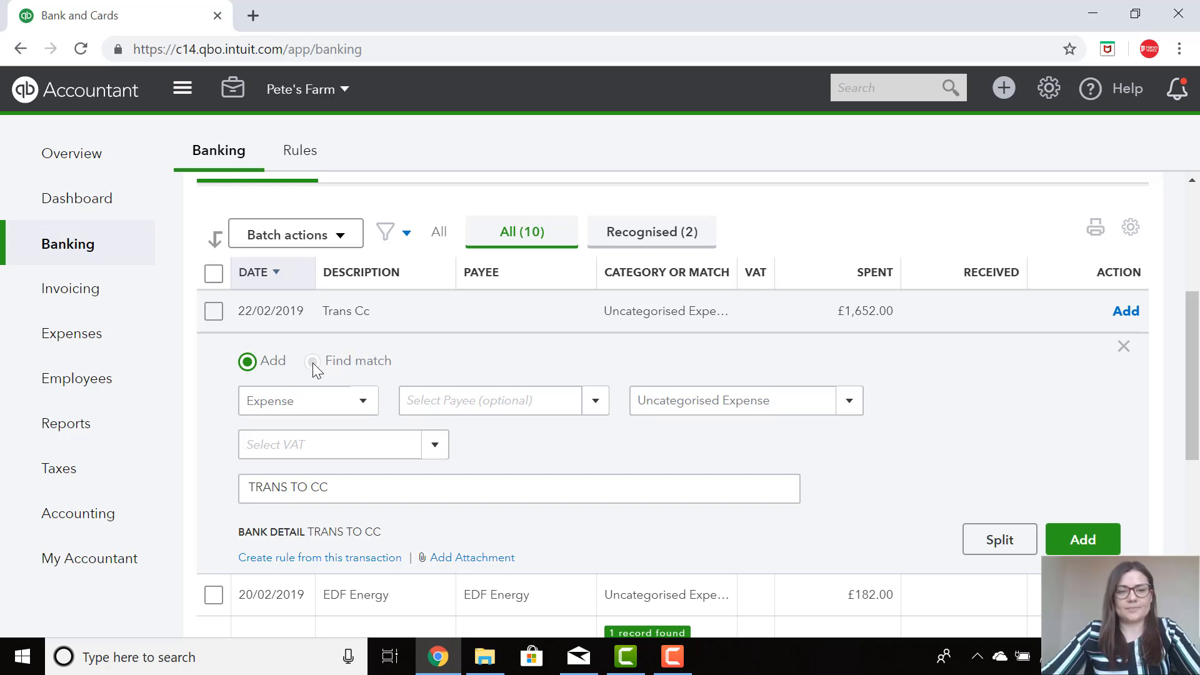
{"action": "left_click", "coordinate": [312, 361]}
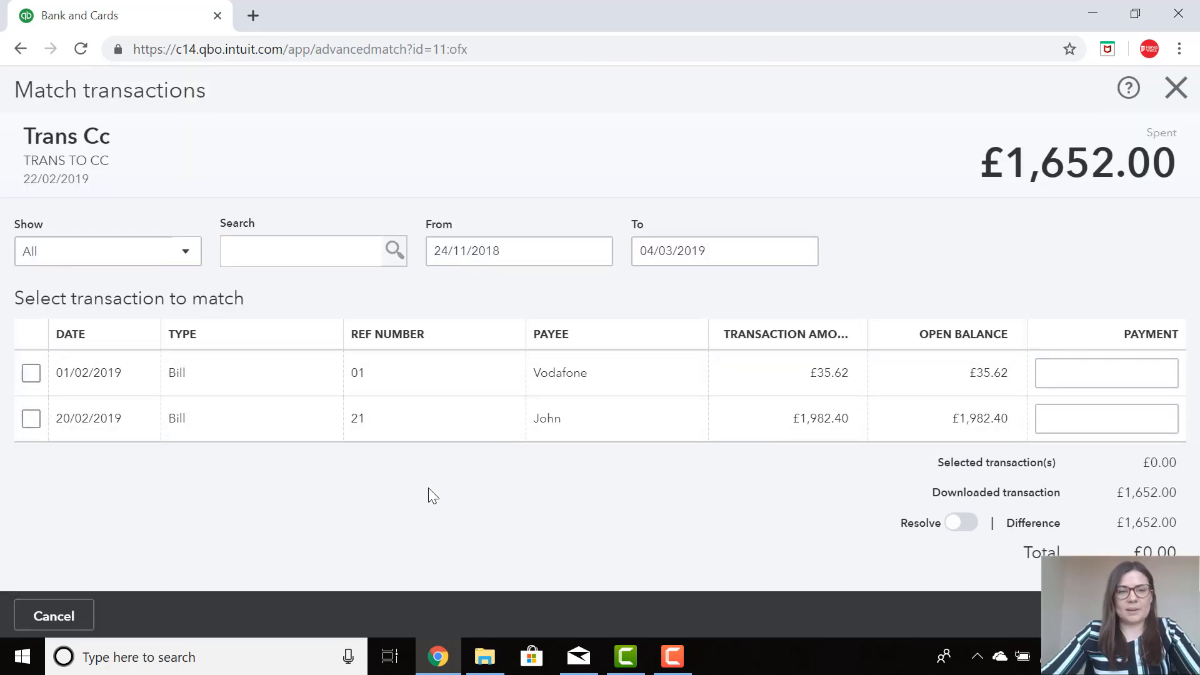
{"action": "mouse_move", "coordinate": [256, 460]}
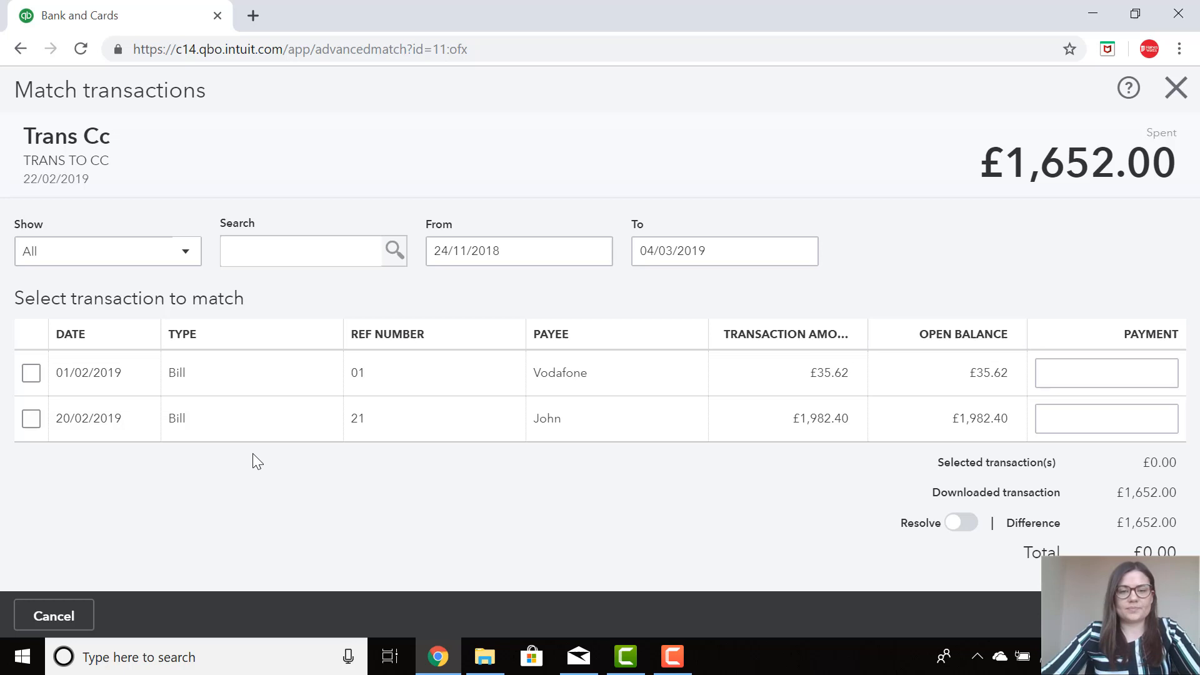
{"action": "mouse_move", "coordinate": [371, 429]}
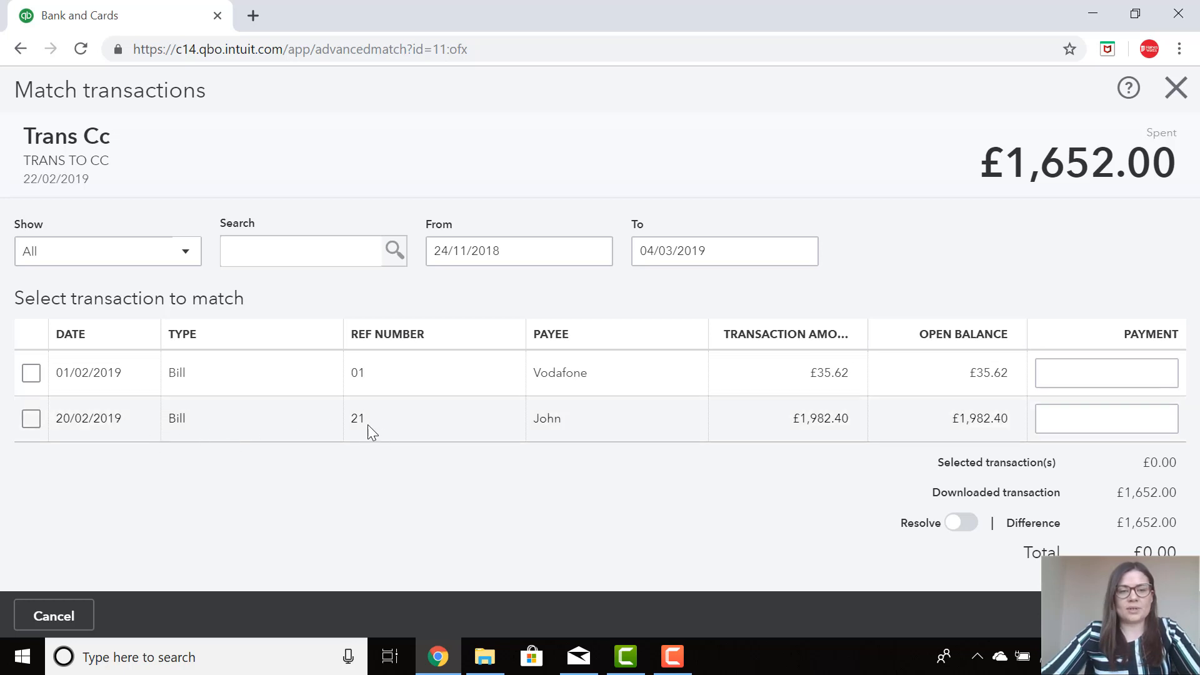
{"action": "mouse_move", "coordinate": [551, 433]}
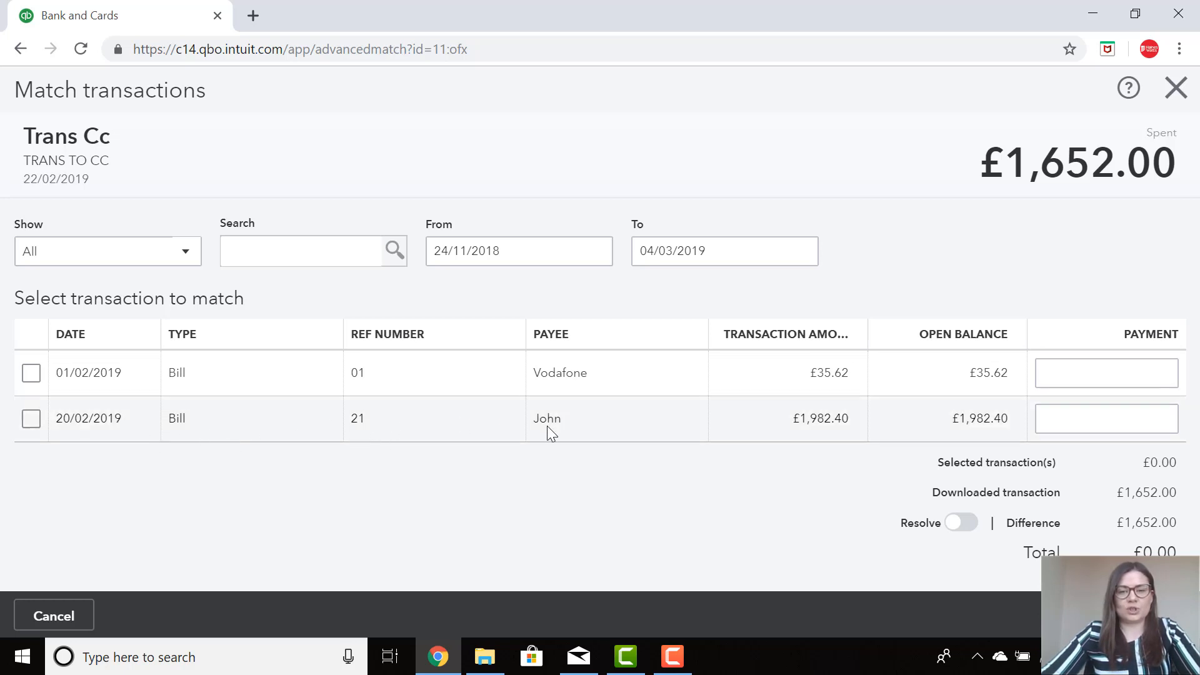
{"action": "mouse_move", "coordinate": [835, 437]}
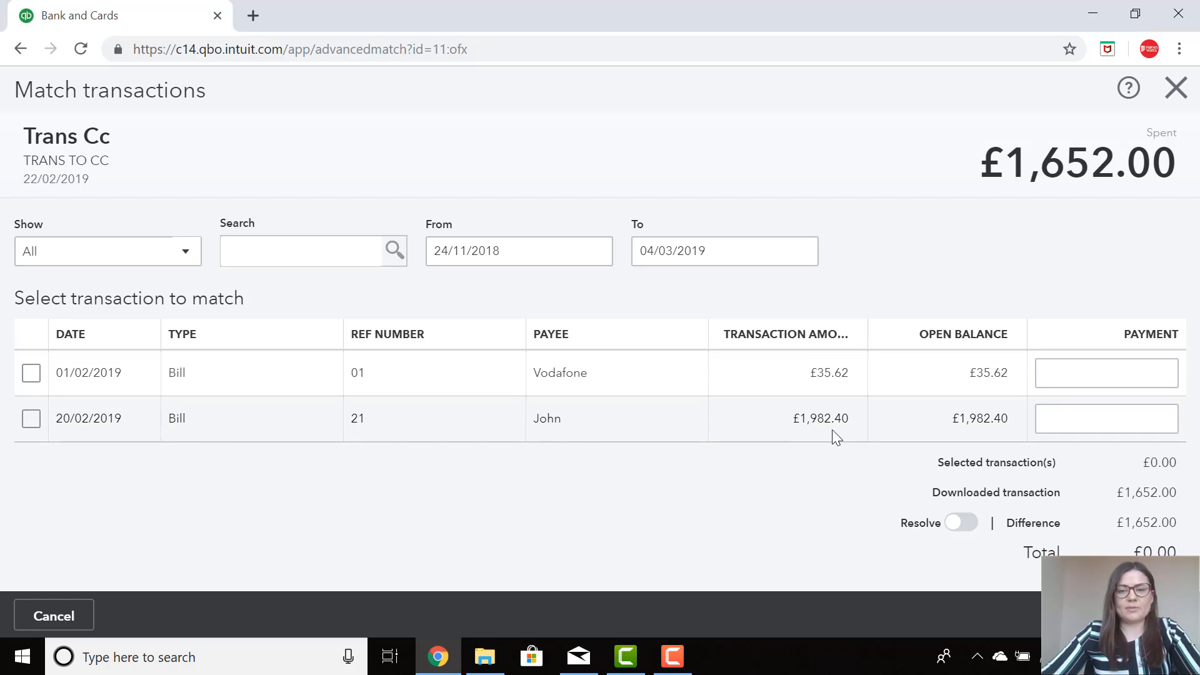
{"action": "mouse_move", "coordinate": [813, 435]}
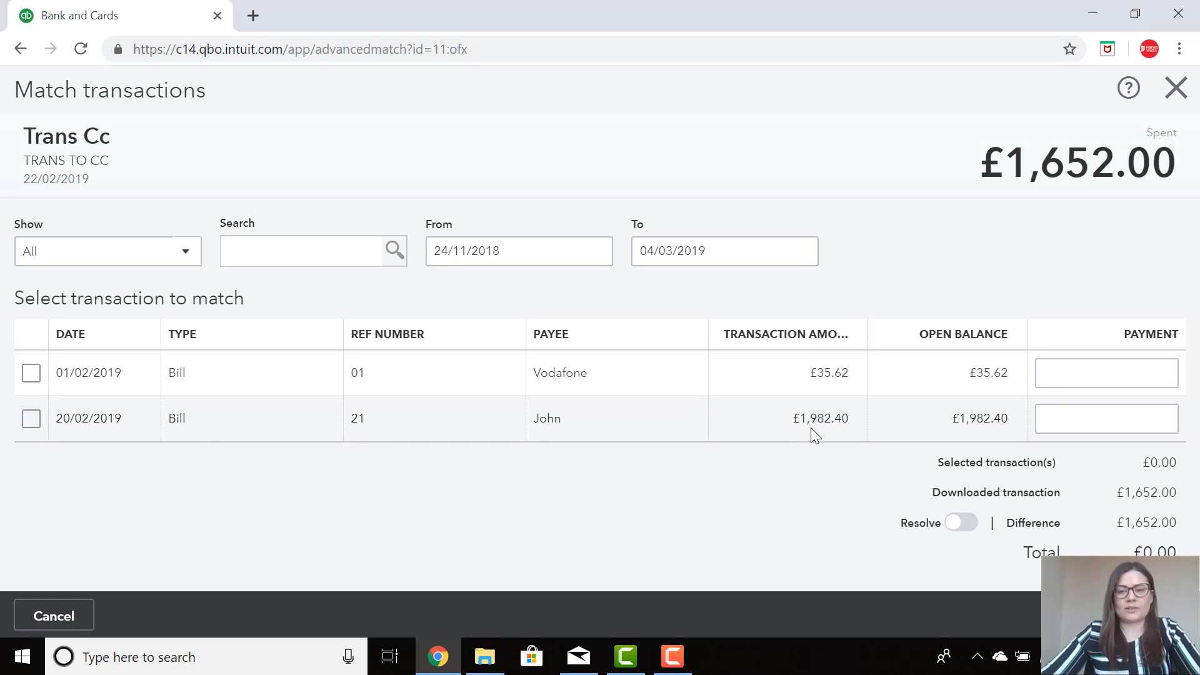
{"action": "mouse_move", "coordinate": [836, 430]}
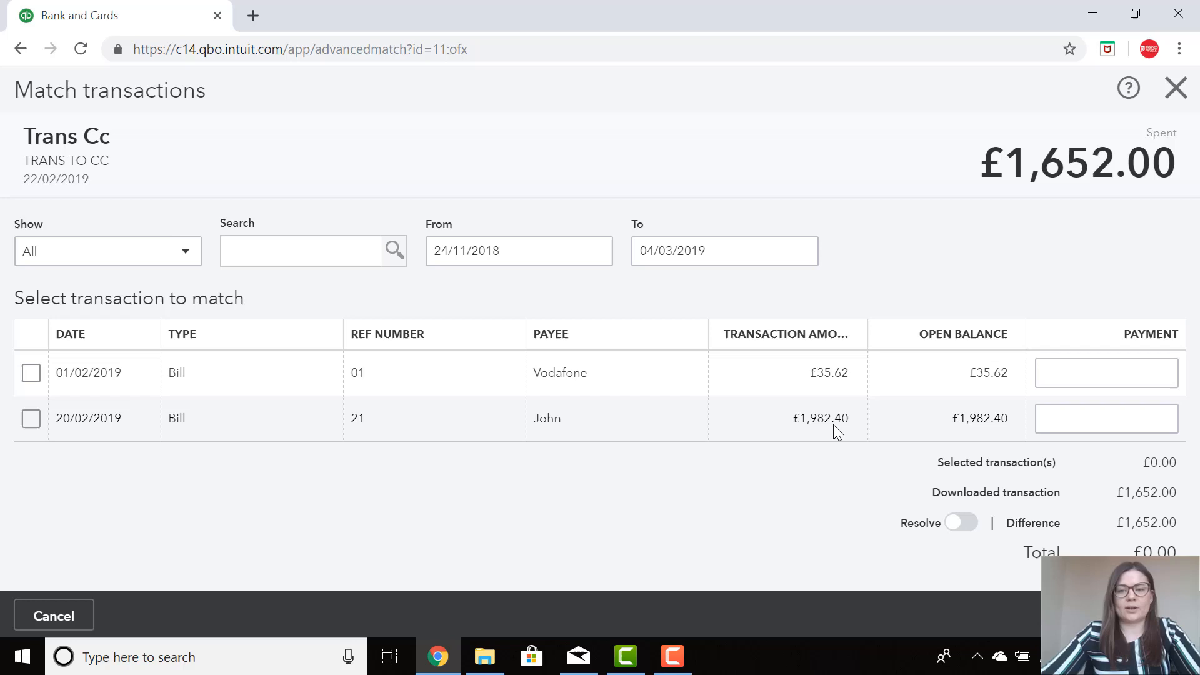
{"action": "mouse_move", "coordinate": [848, 430]}
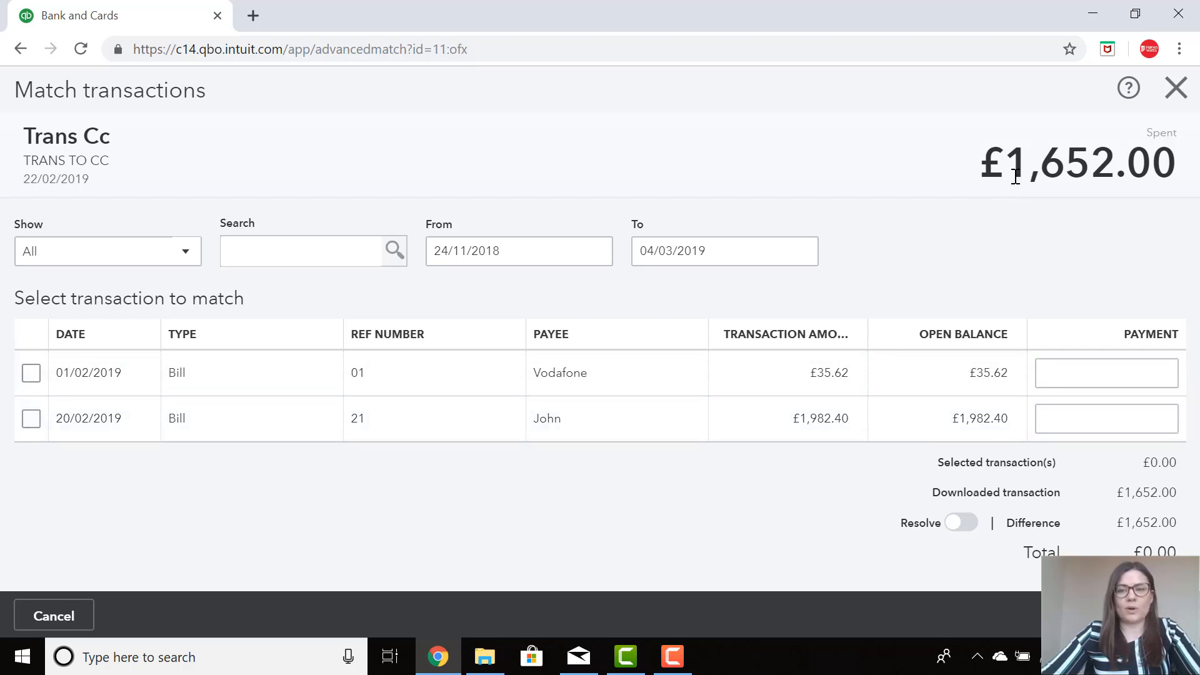
{"action": "mouse_move", "coordinate": [1087, 184]}
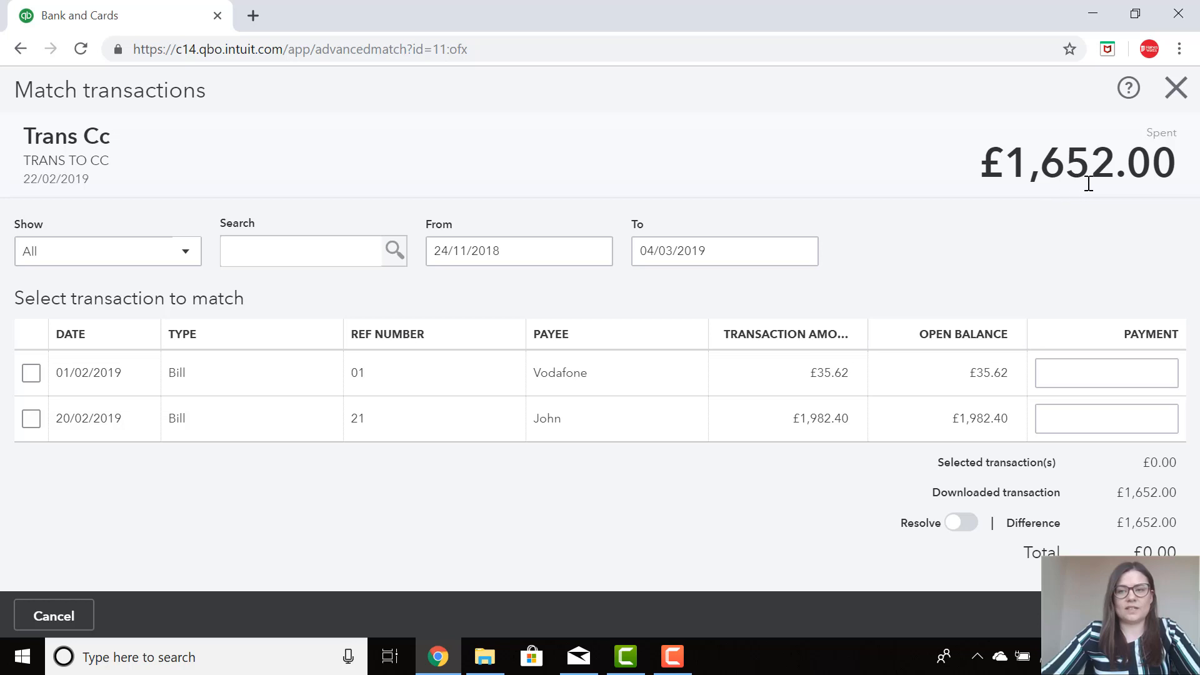
{"action": "mouse_move", "coordinate": [1071, 119]}
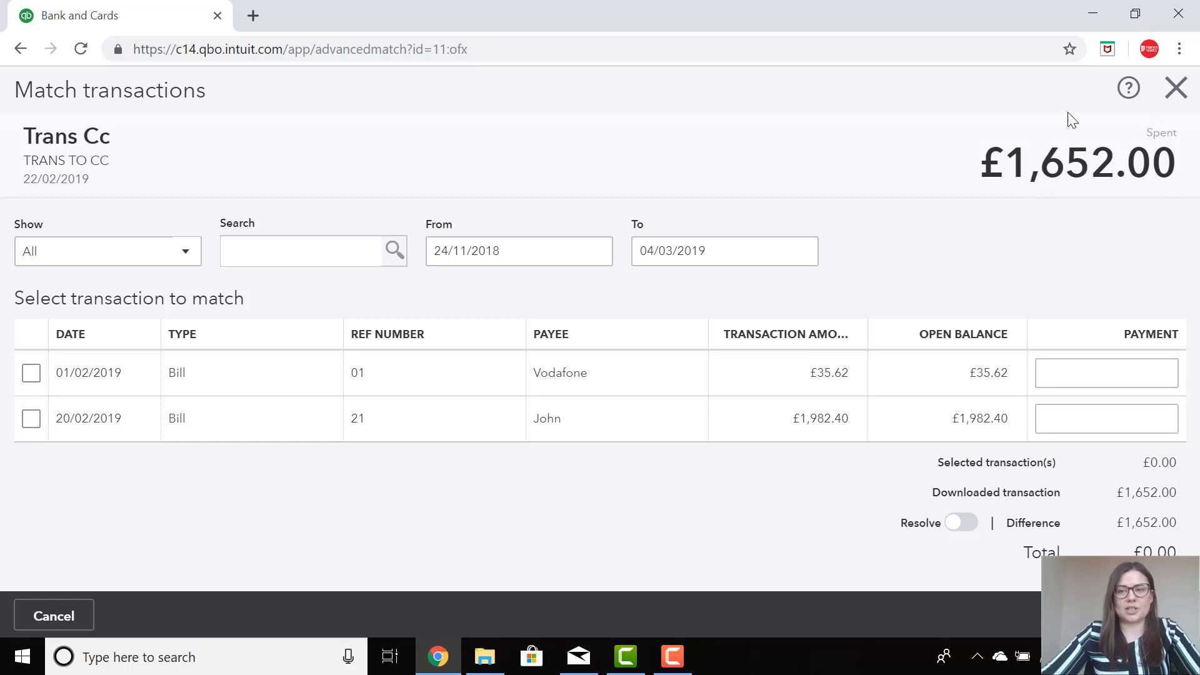
{"action": "mouse_move", "coordinate": [893, 334]}
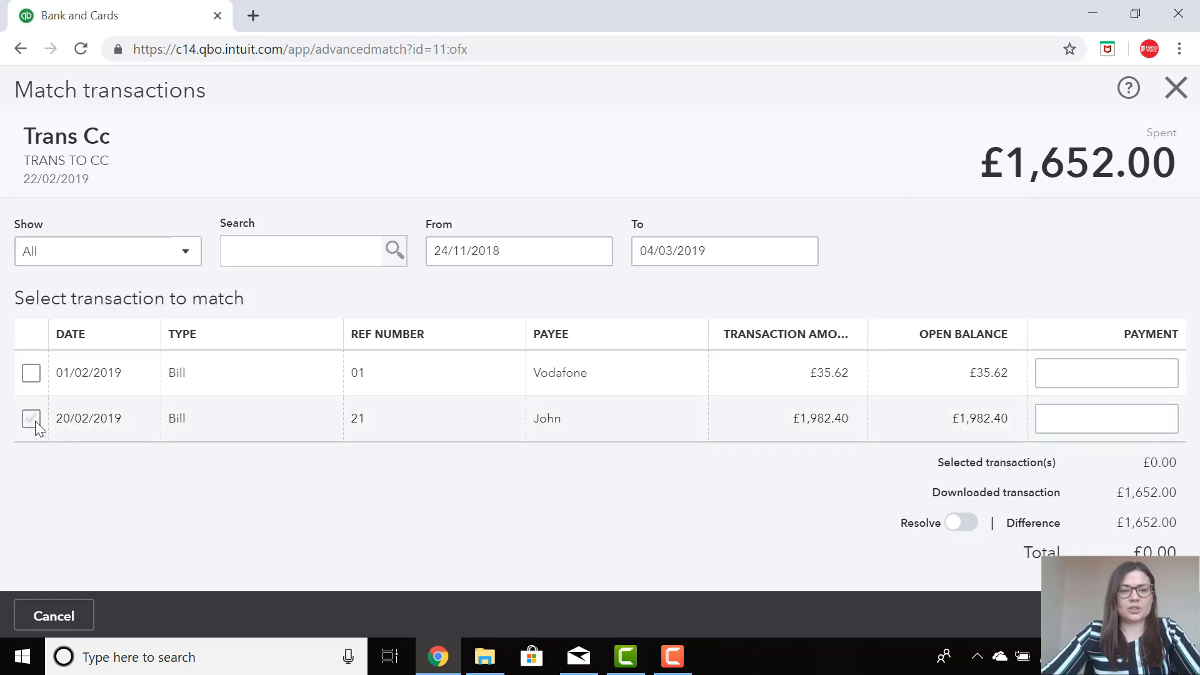
Select John's £1,982.40 bill 21 as the match for the £1,652.00 Trans Cc payment
{"action": "left_click", "coordinate": [31, 419]}
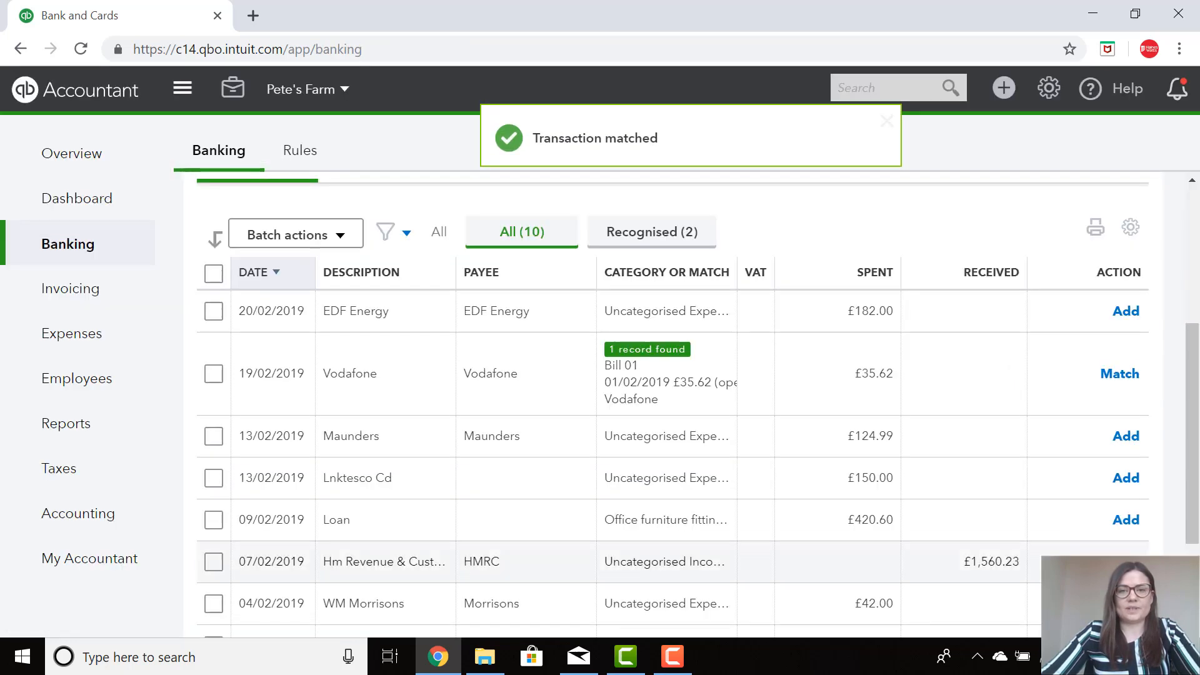
{"action": "left_click", "coordinate": [213, 310]}
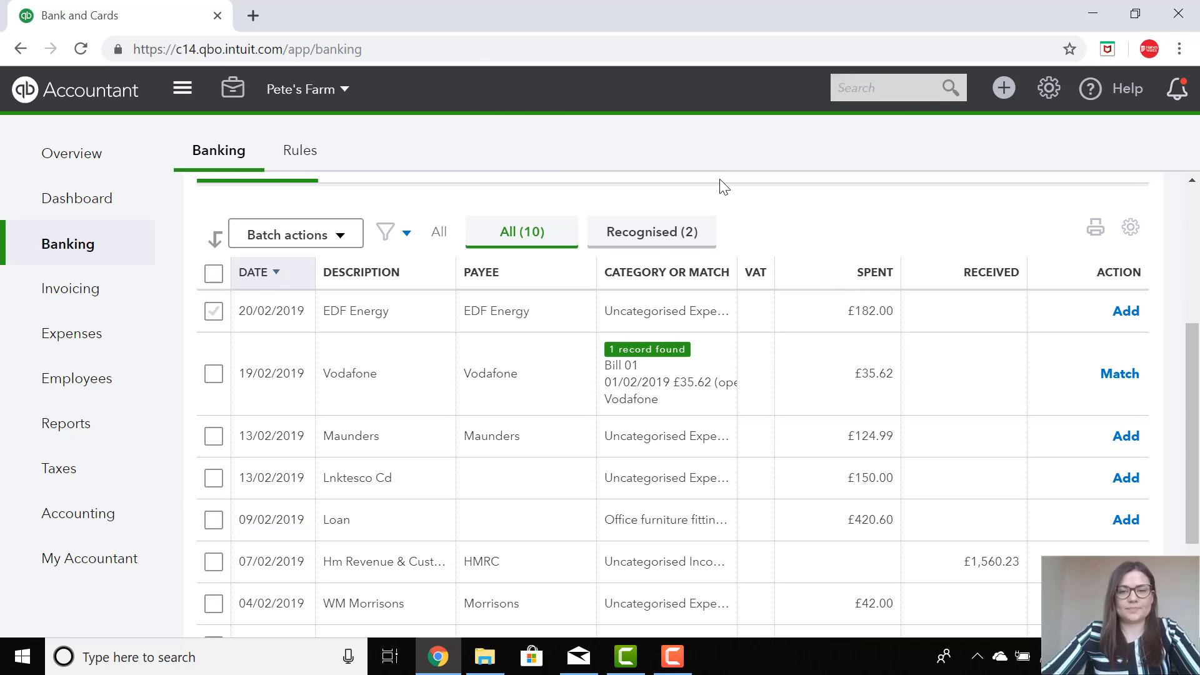
{"action": "mouse_move", "coordinate": [741, 184]}
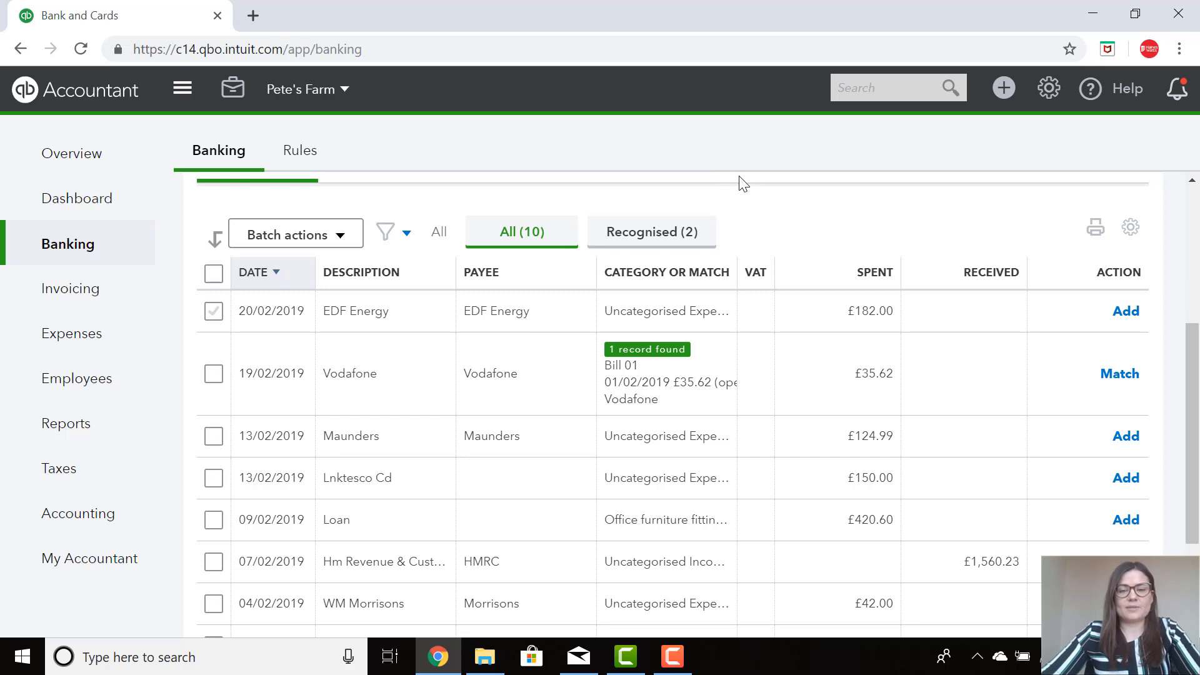
{"action": "mouse_move", "coordinate": [773, 201]}
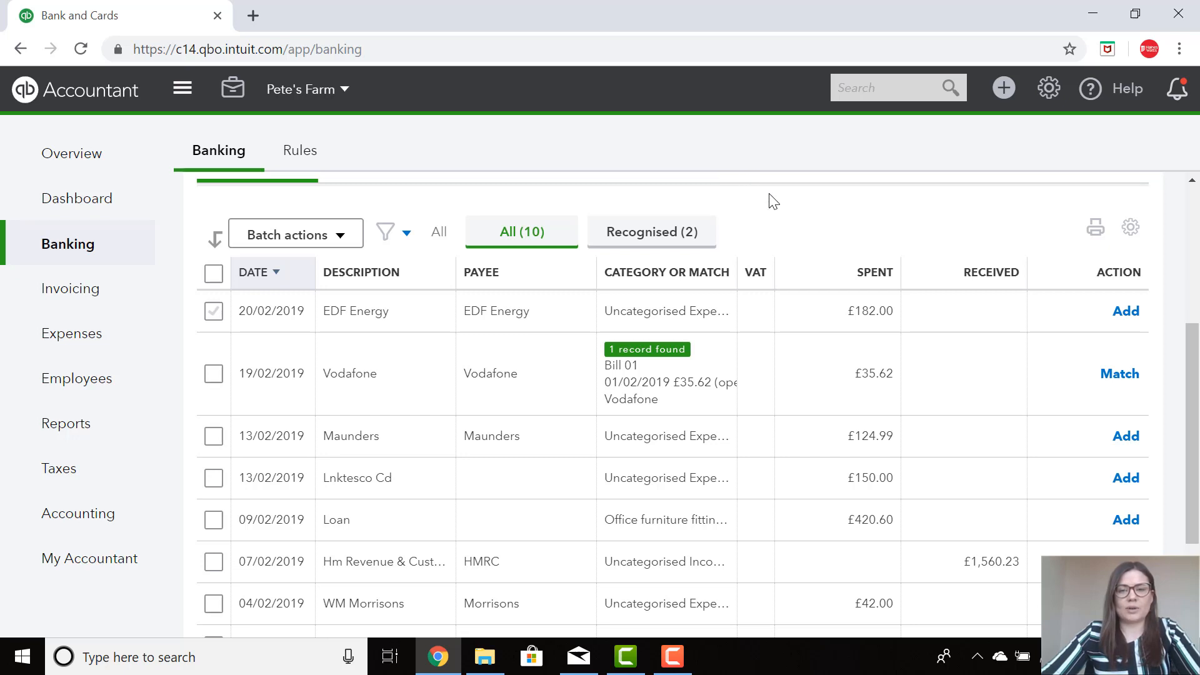